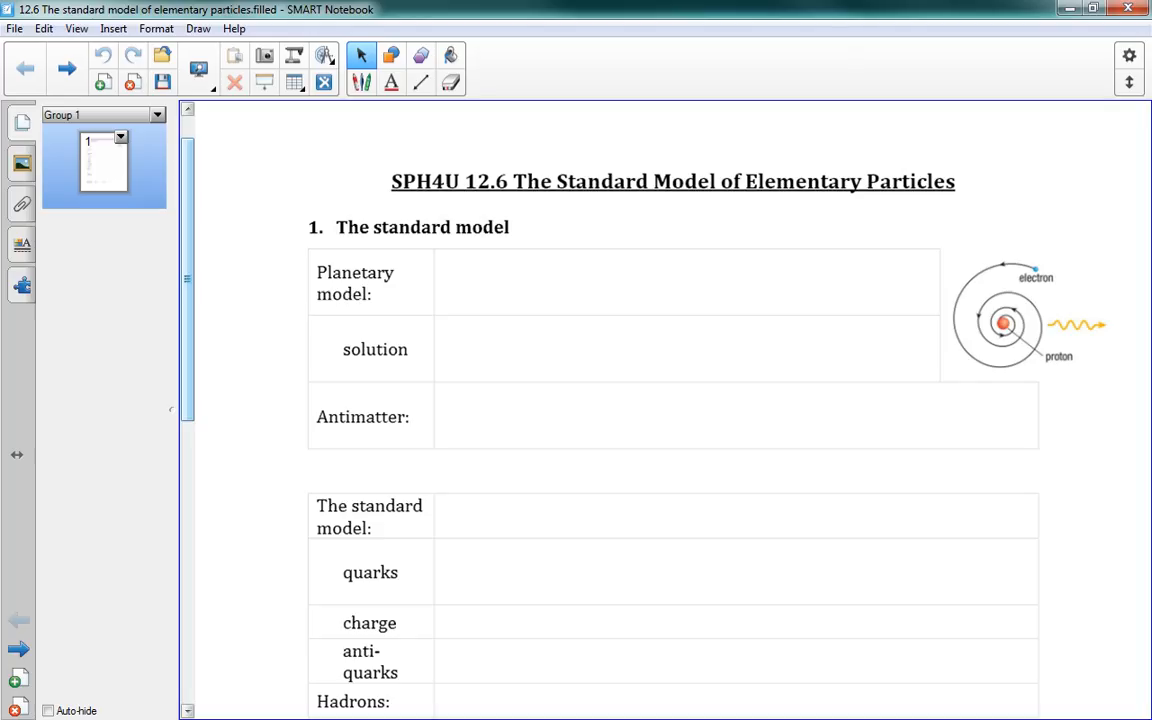
Handwrite in the Planetary model row that an orbiting electron emitting light should spiral into the nucleus
scroll(down, 3)
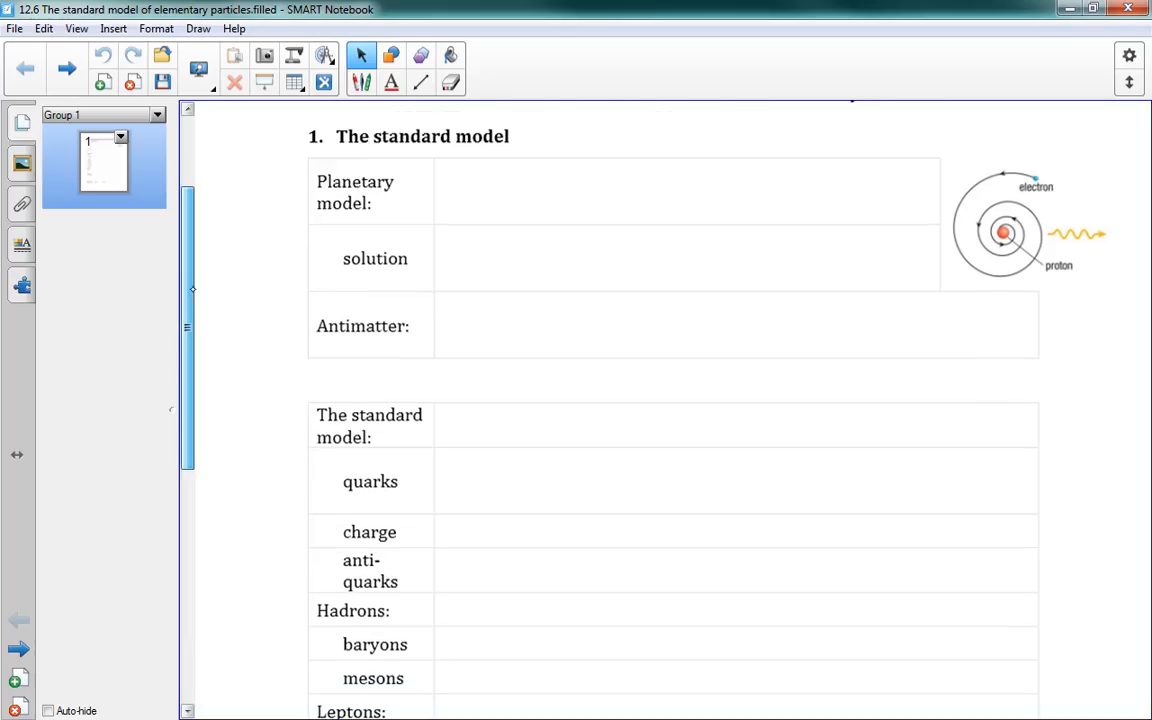
scroll(down, 3)
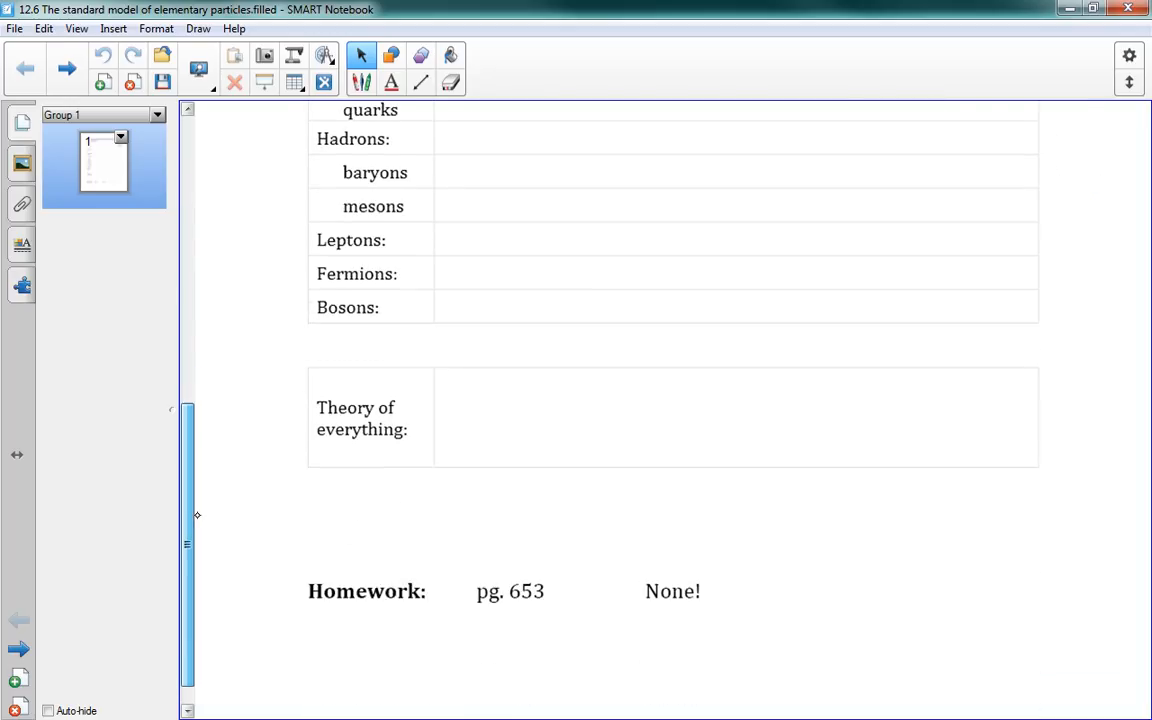
scroll(up, 3)
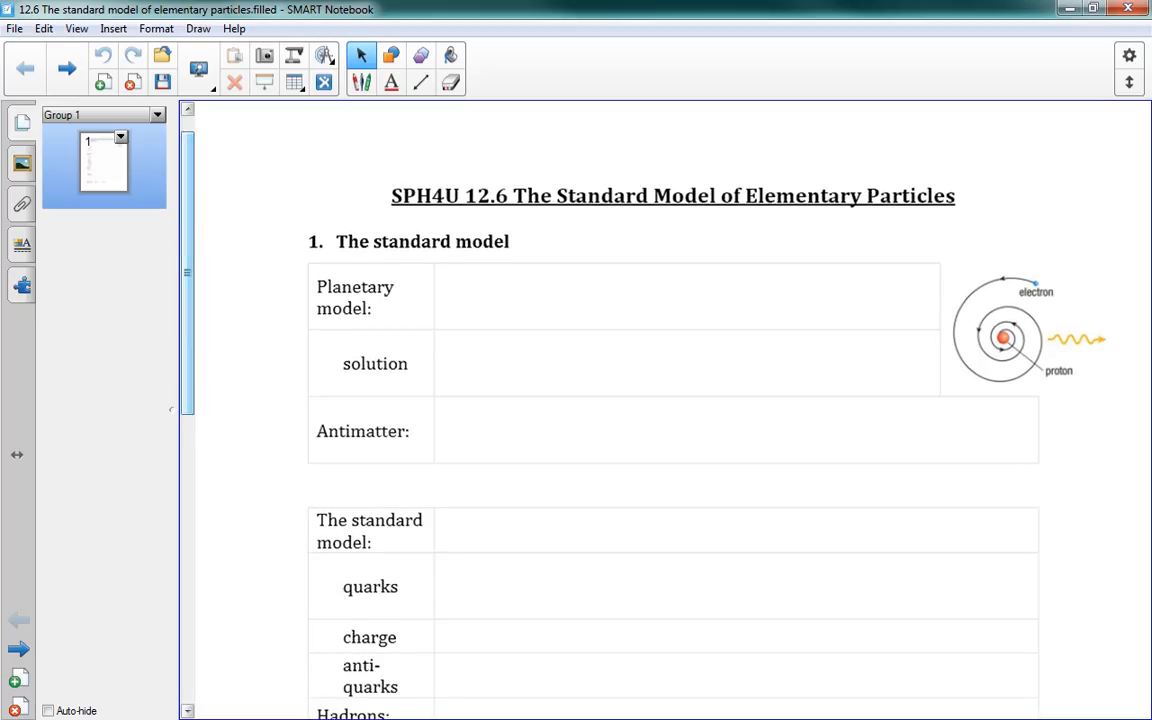
scroll(up, 3)
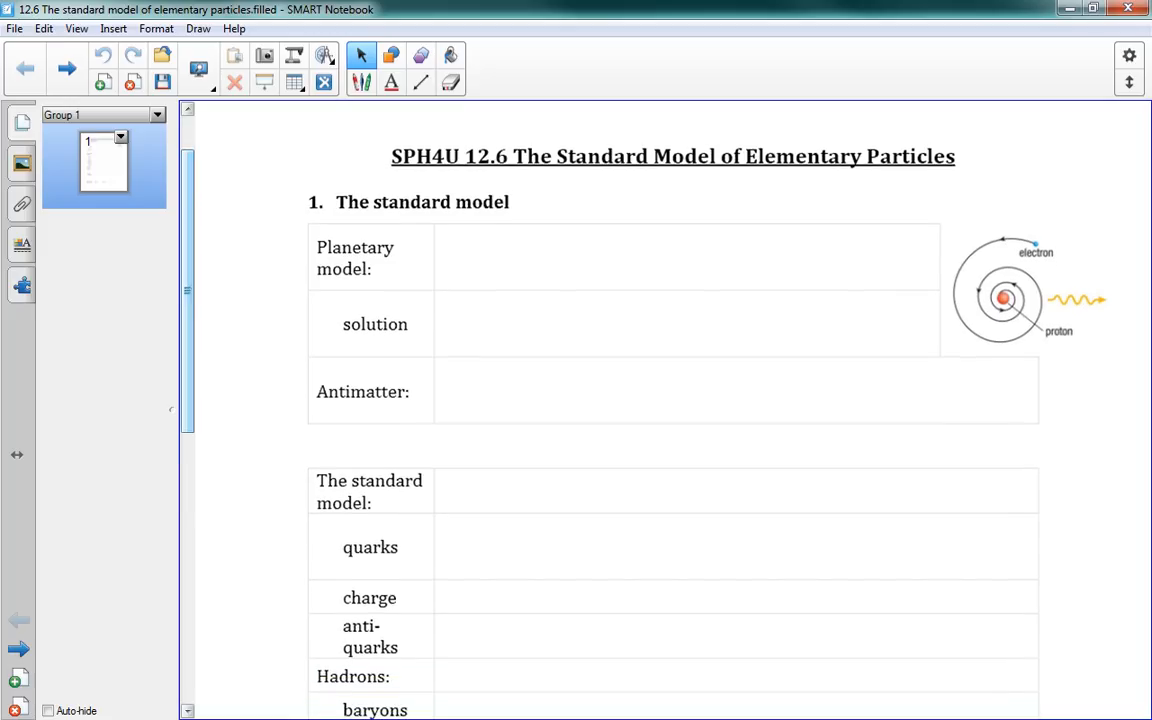
scroll(up, 3)
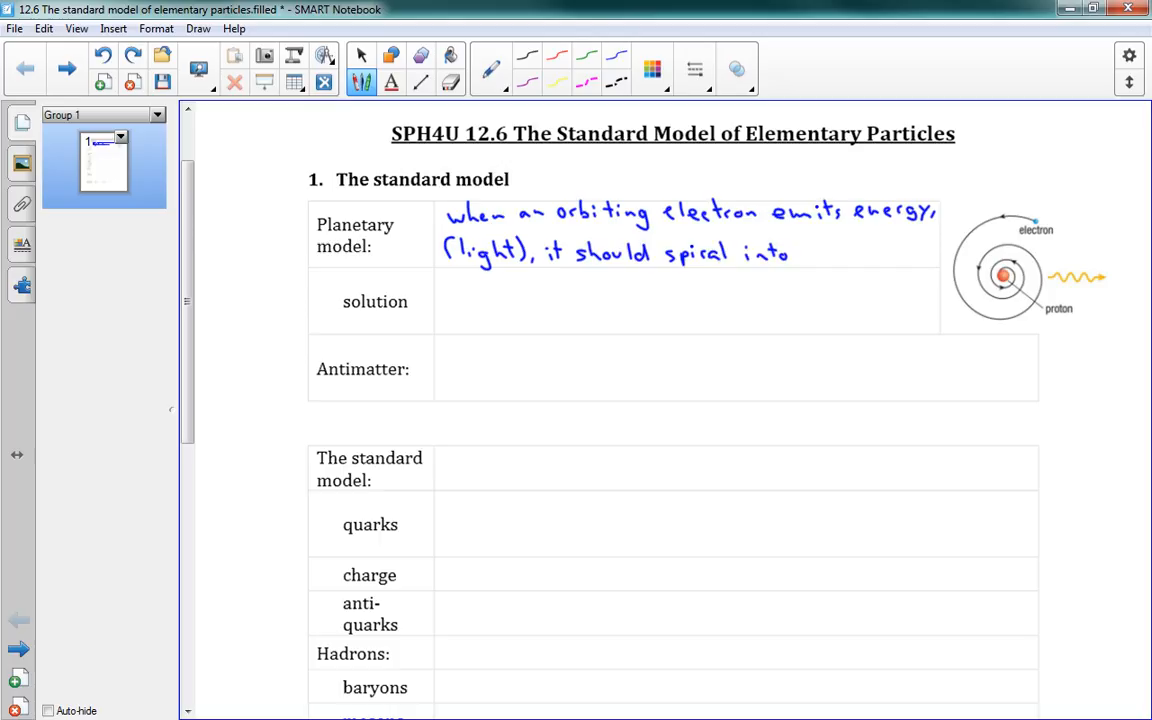
text(the r)
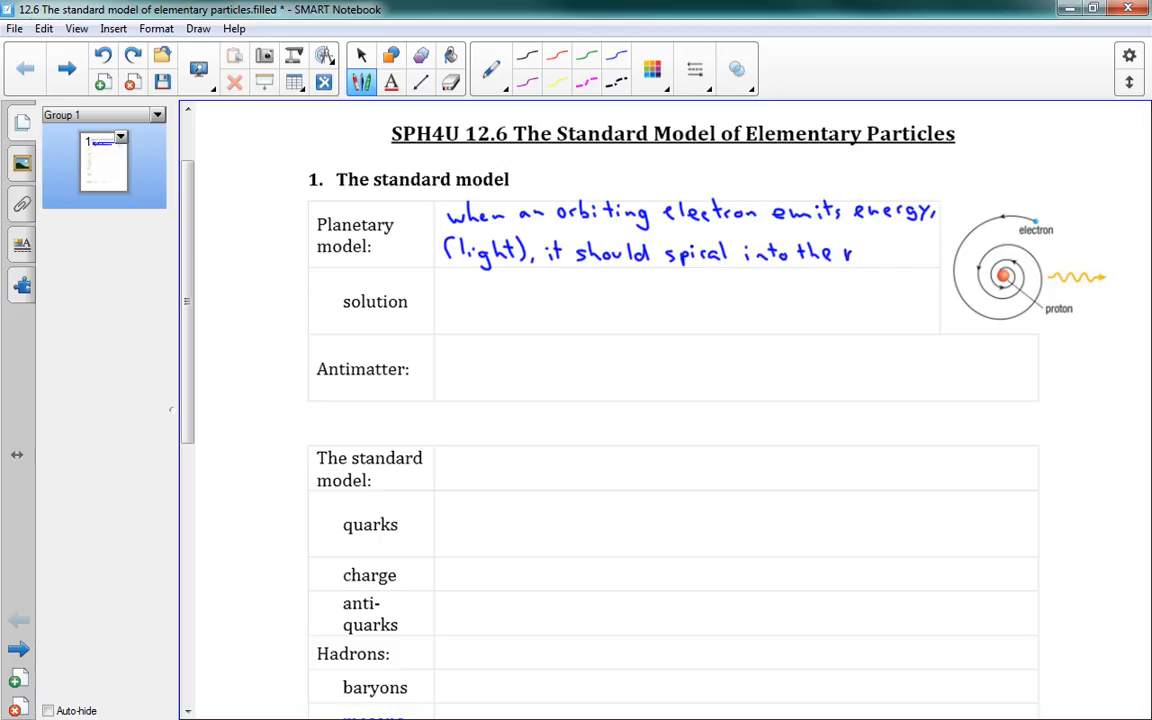
text(nucleus.)
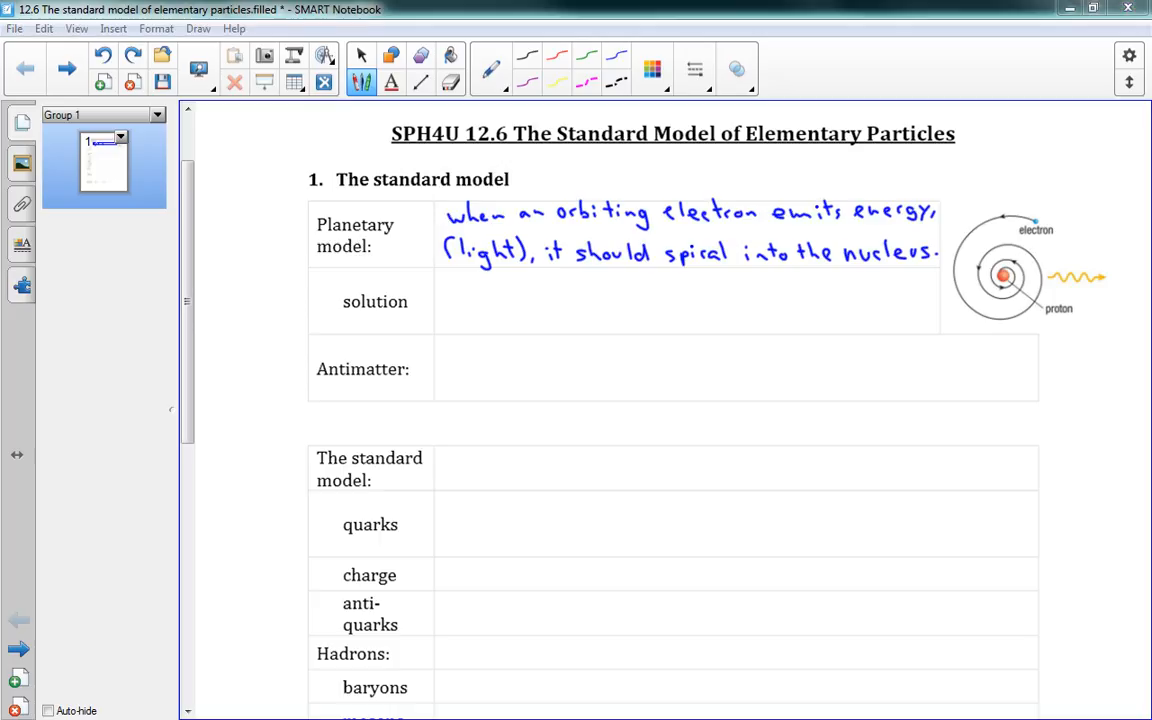
Handwrite 'electrons can only have certain values of energy (energy levels)(quanta)' in the solution row
scroll(down, 3)
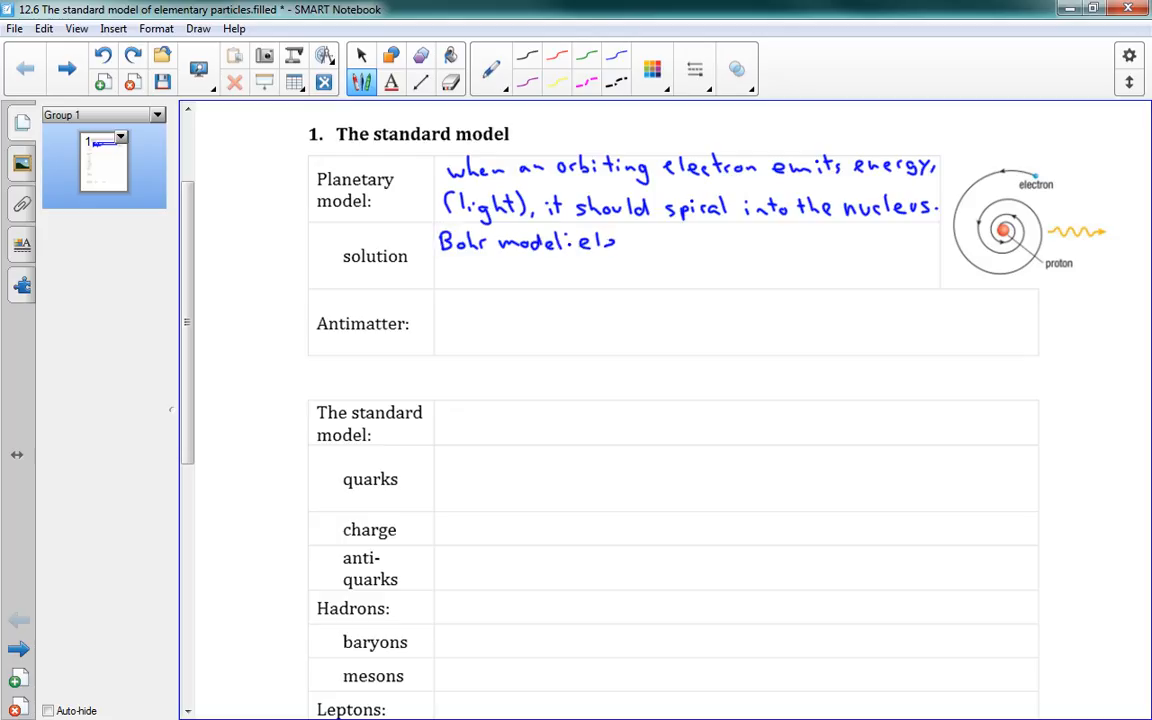
text(electrons)
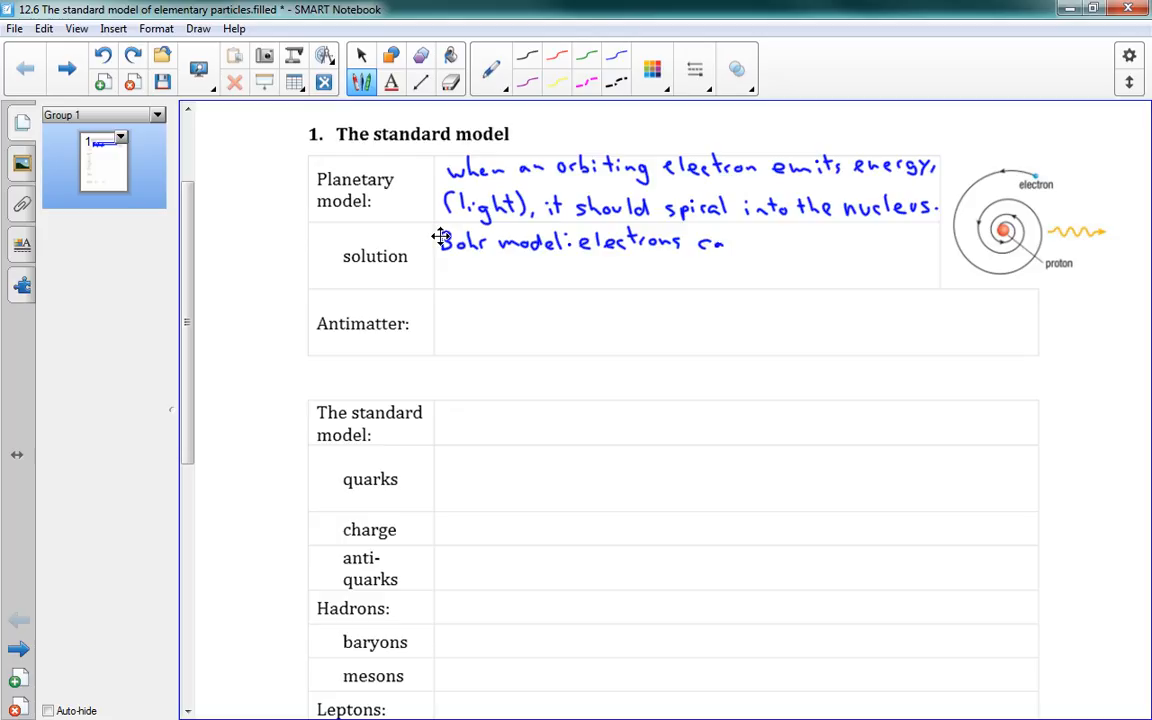
text(can only b)
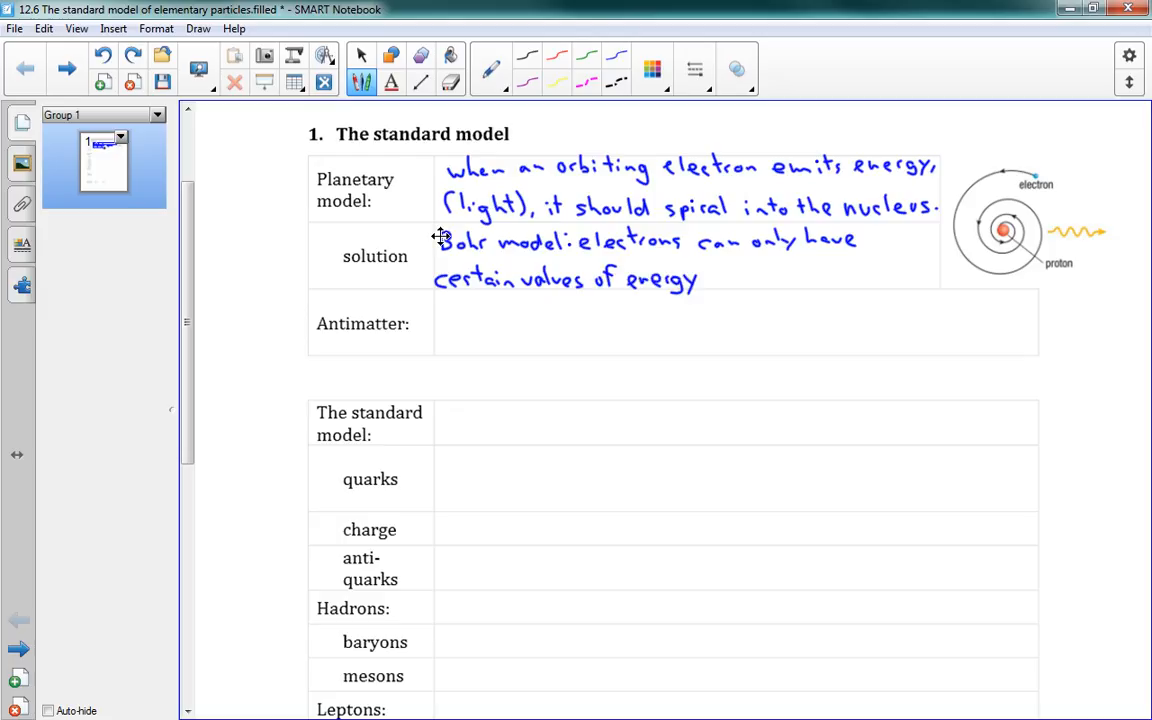
drag(716, 264, 756, 290)
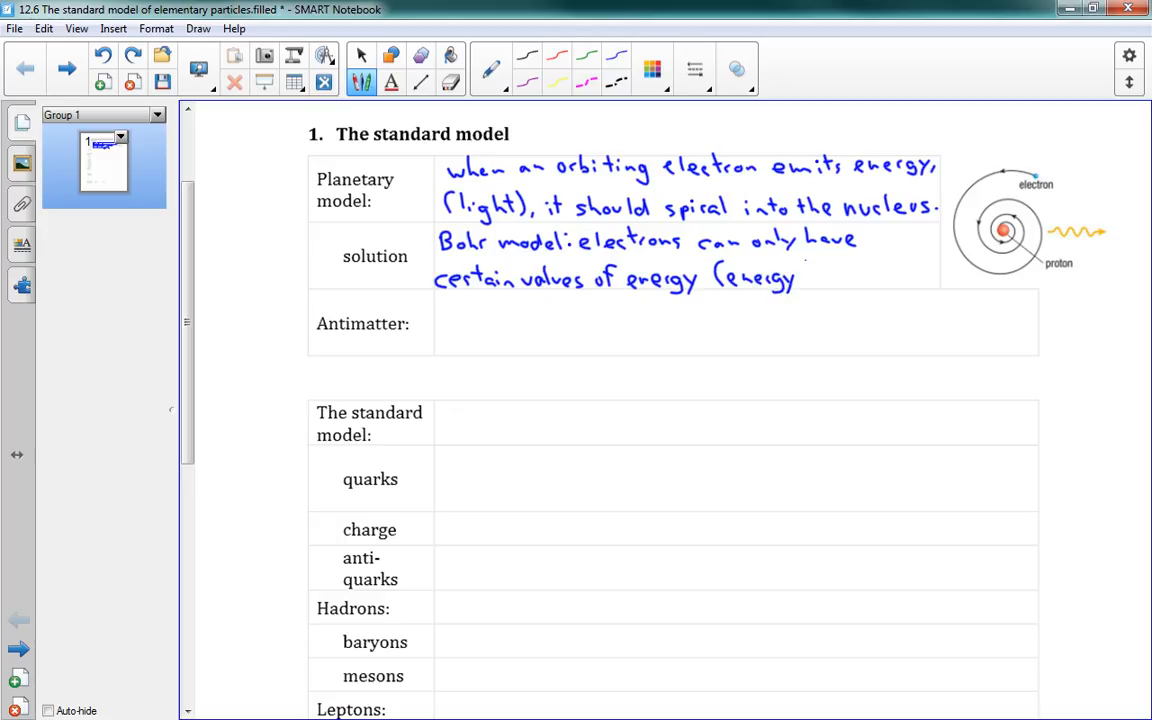
text(levels)
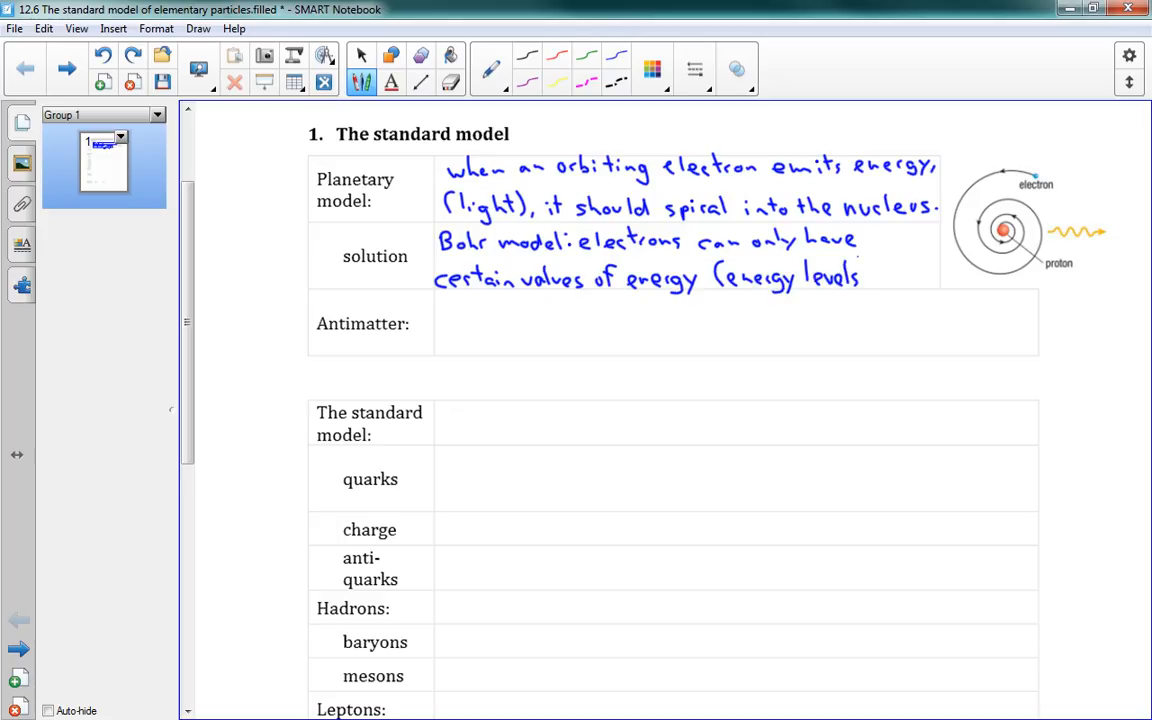
click(876, 278)
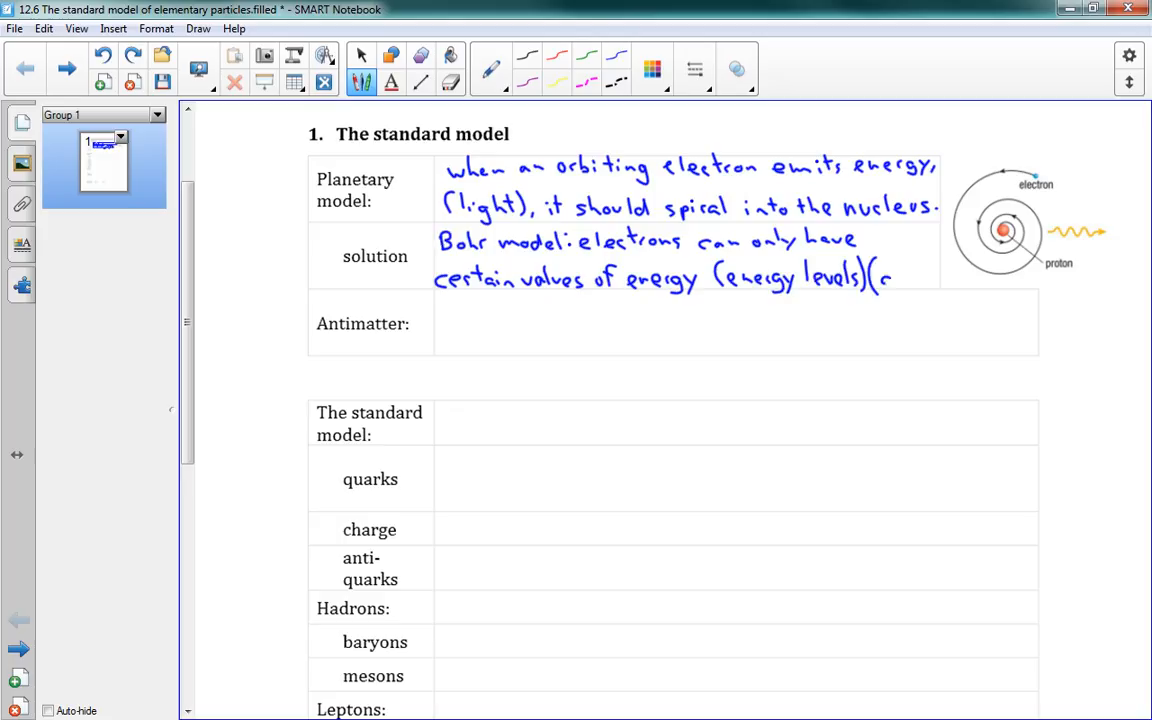
text(quanta).)
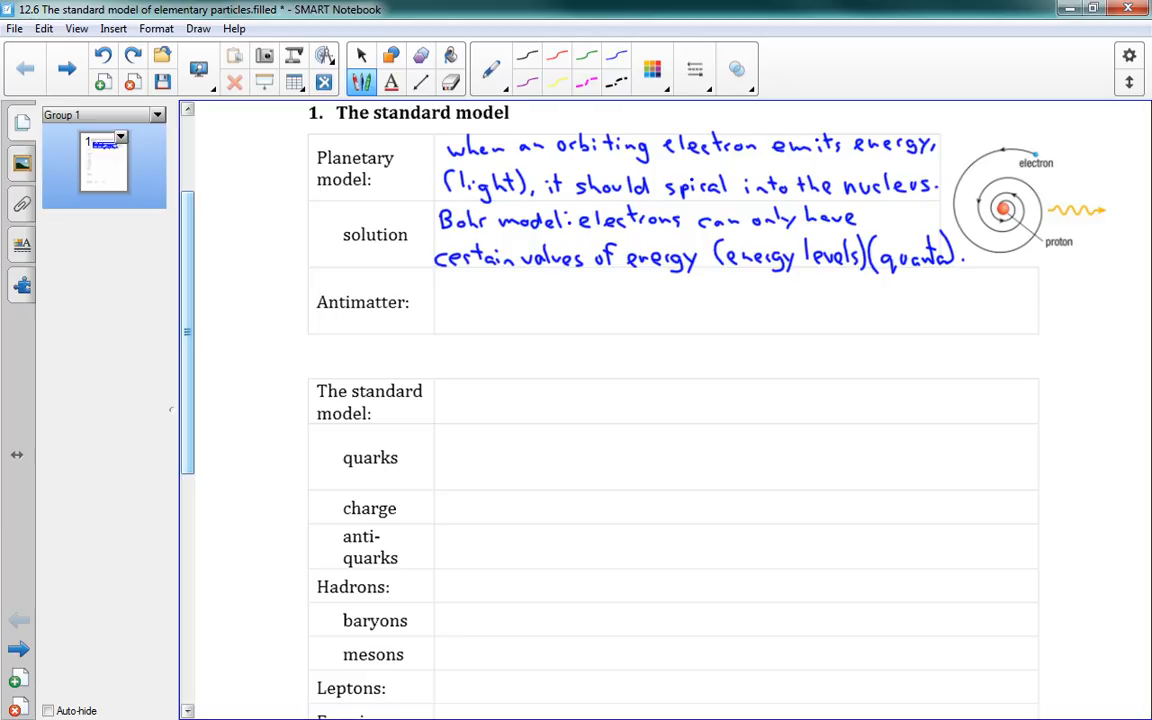
scroll(down, 3)
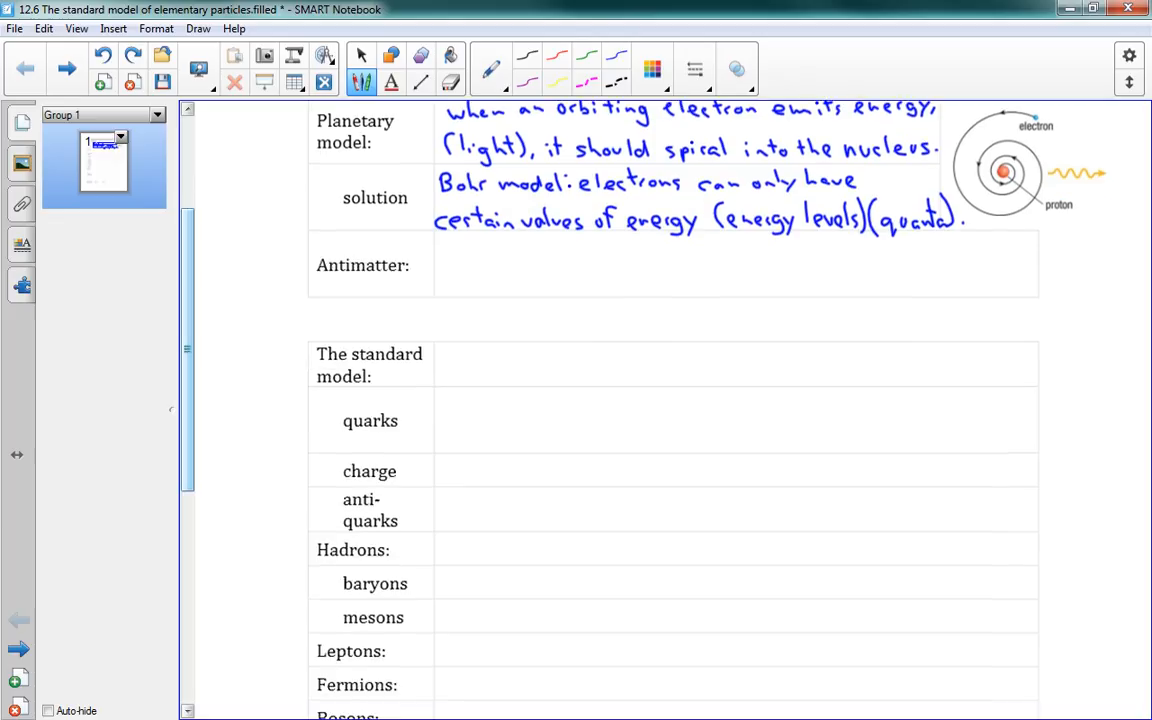
scroll(down, 3)
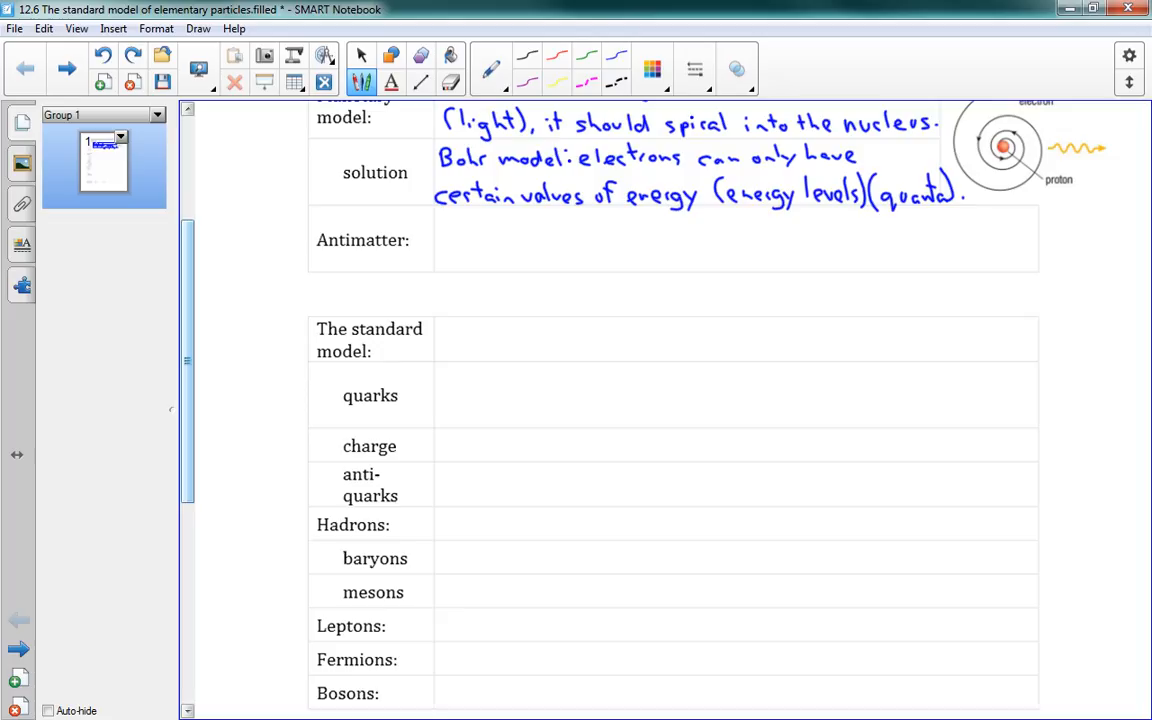
Handwrite 'particle with same mass, opposite charge' with electron–positron example in the Antimatter row
scroll(up, 3)
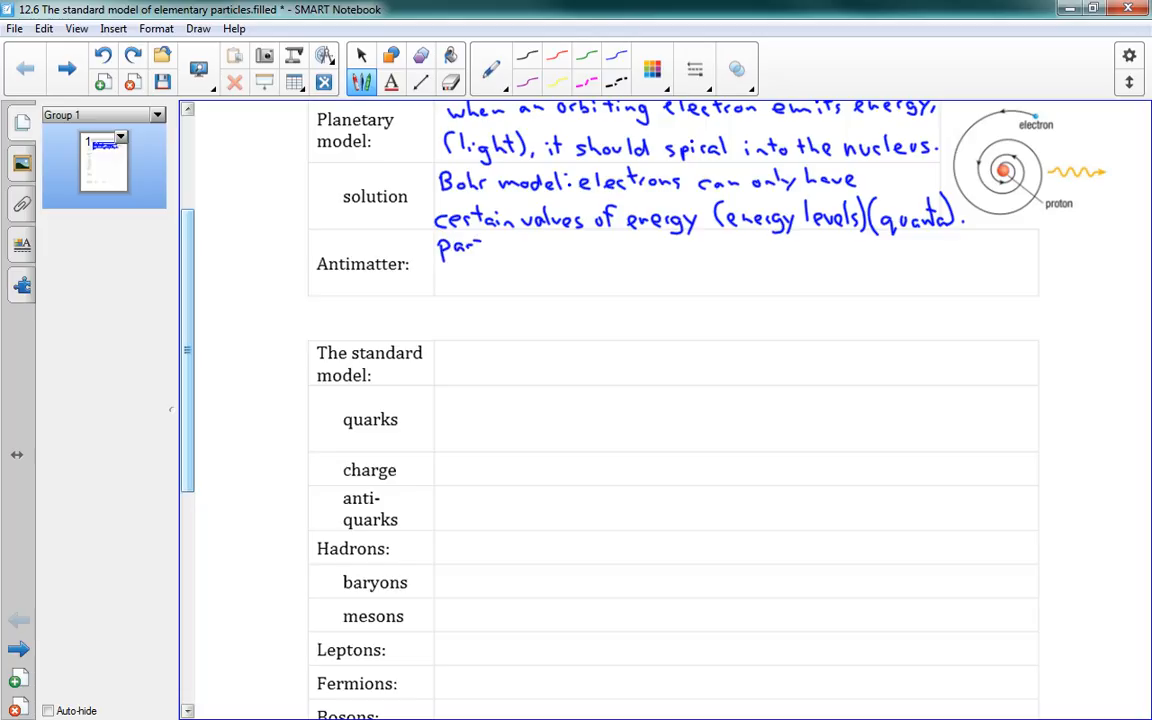
text(particle with the same mass and opposite)
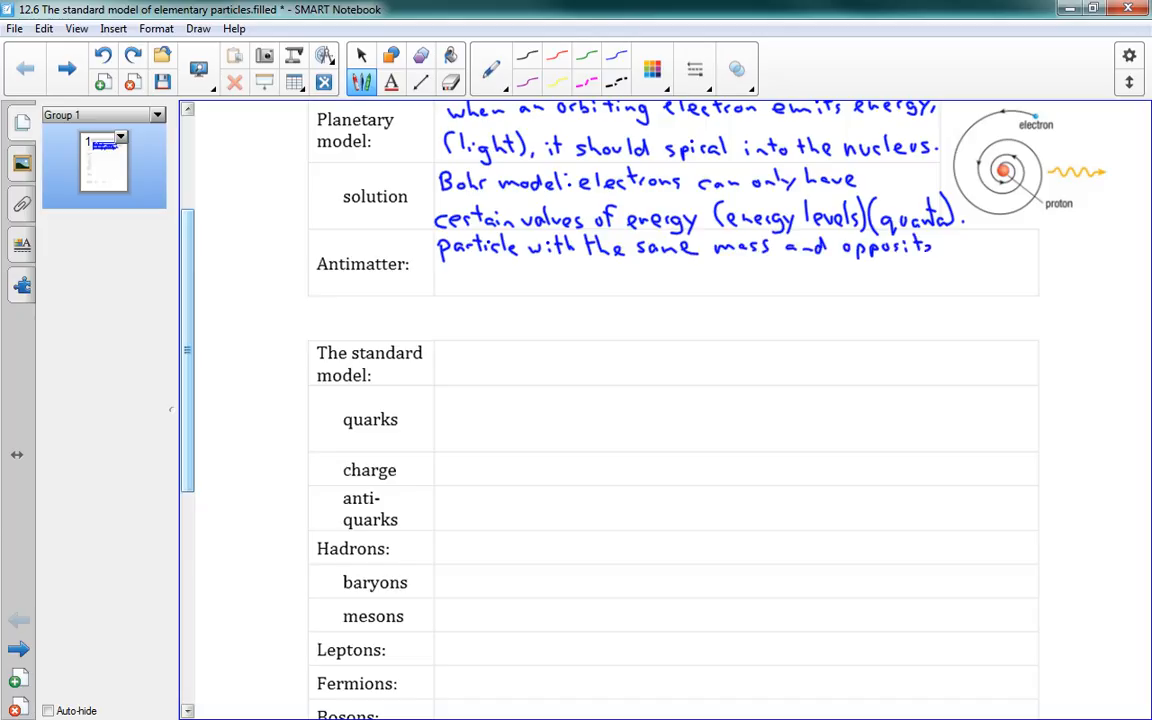
drag(932, 248, 960, 248)
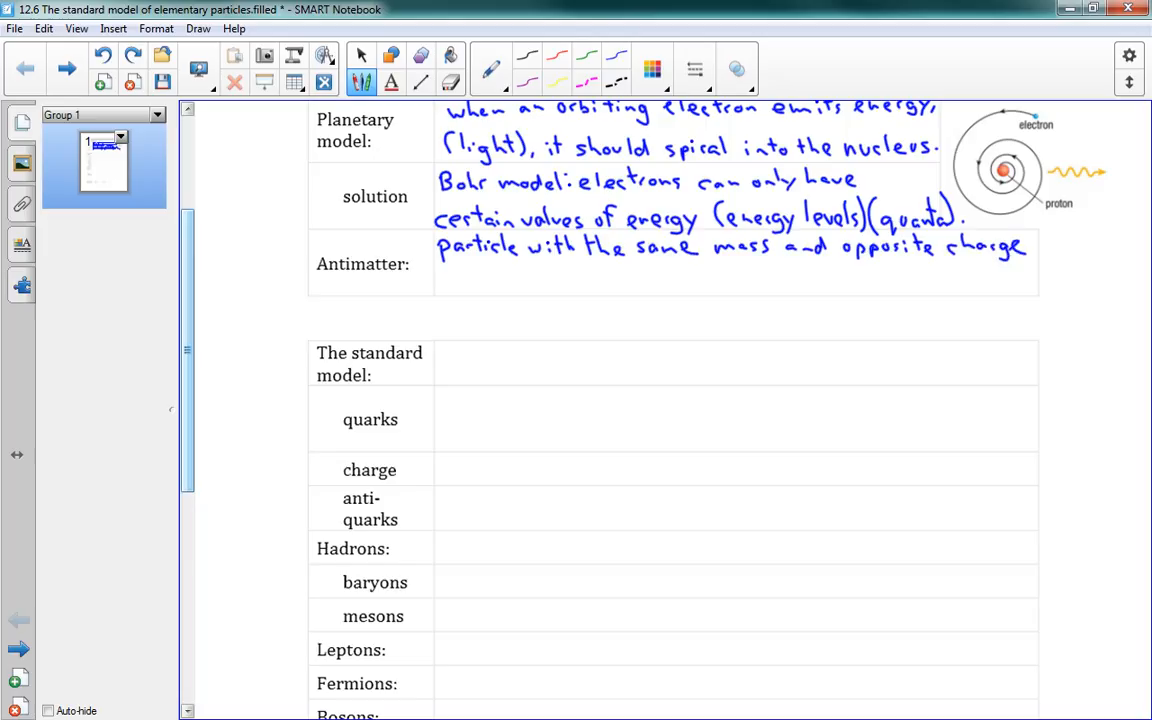
drag(438, 284, 460, 284)
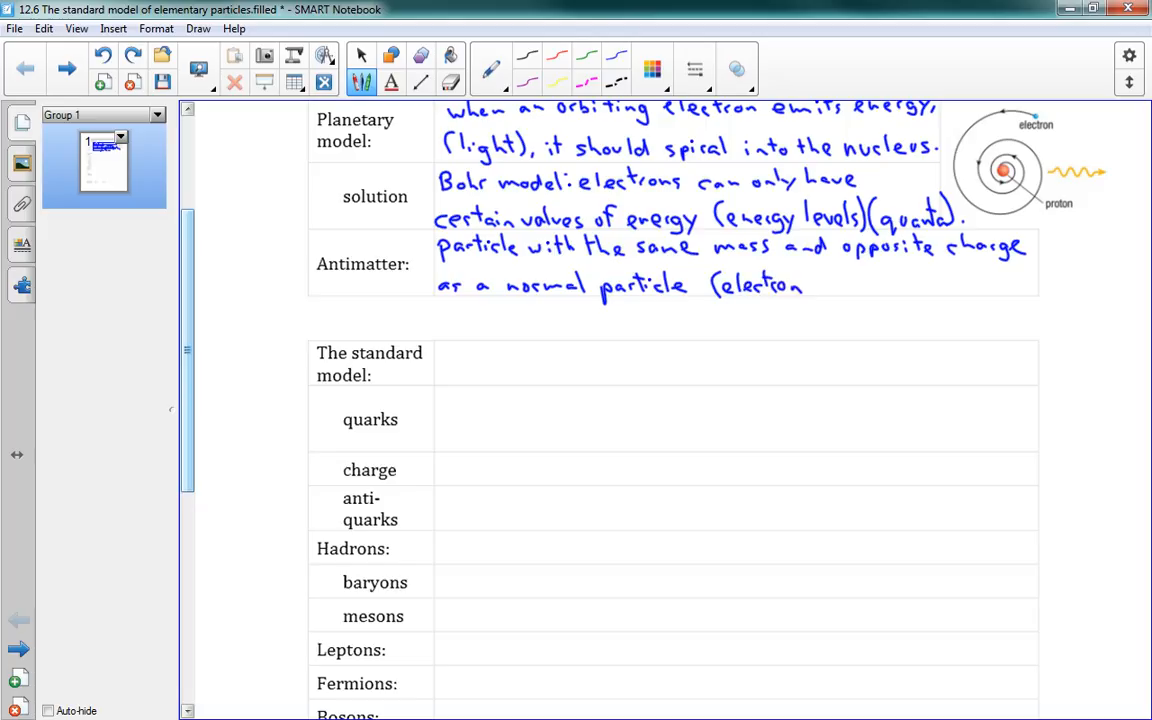
text(+positro)
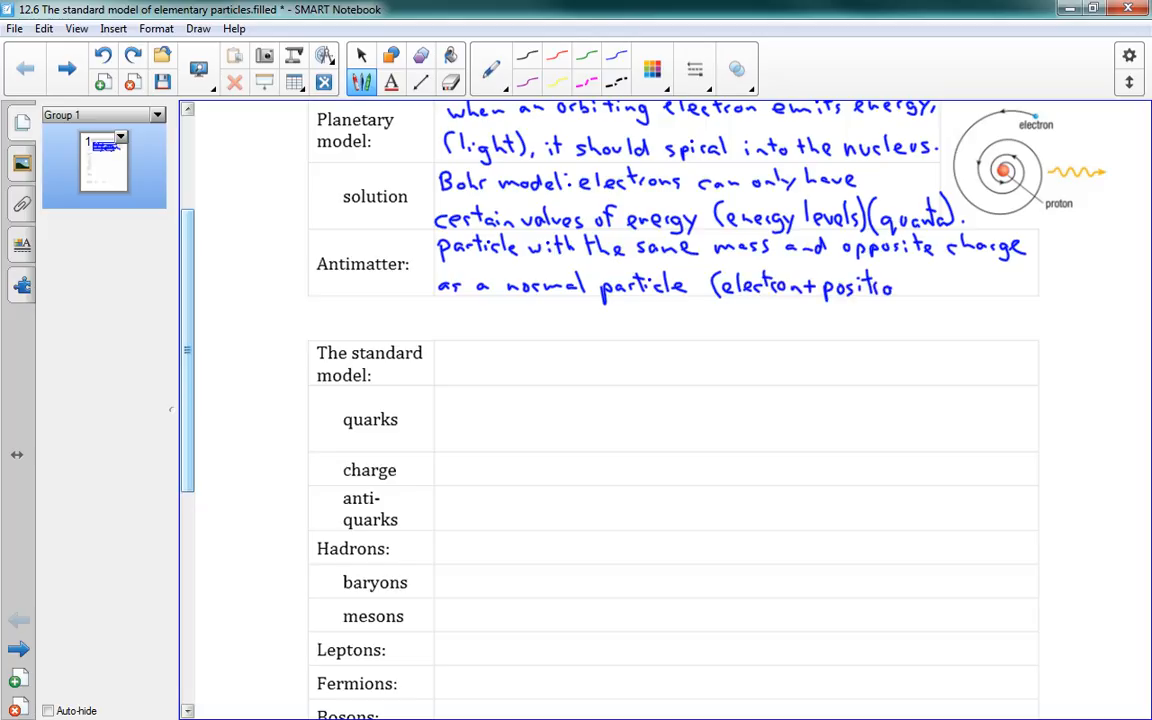
drag(890, 284, 910, 296)
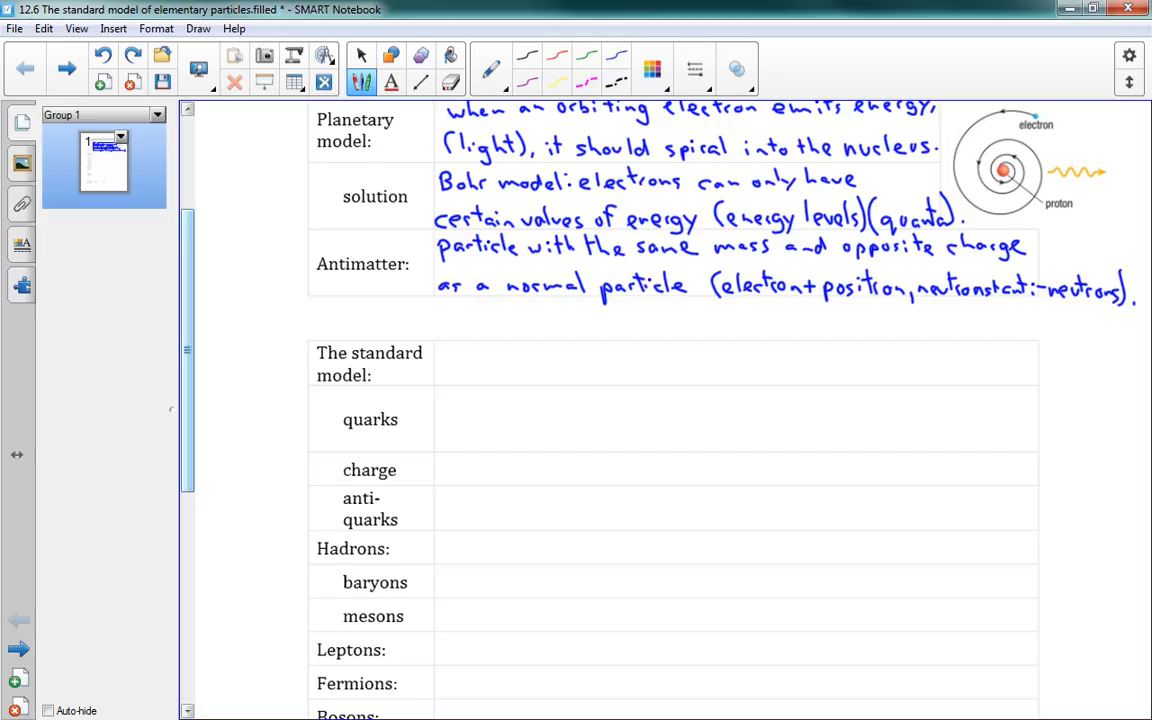
scroll(down, 3)
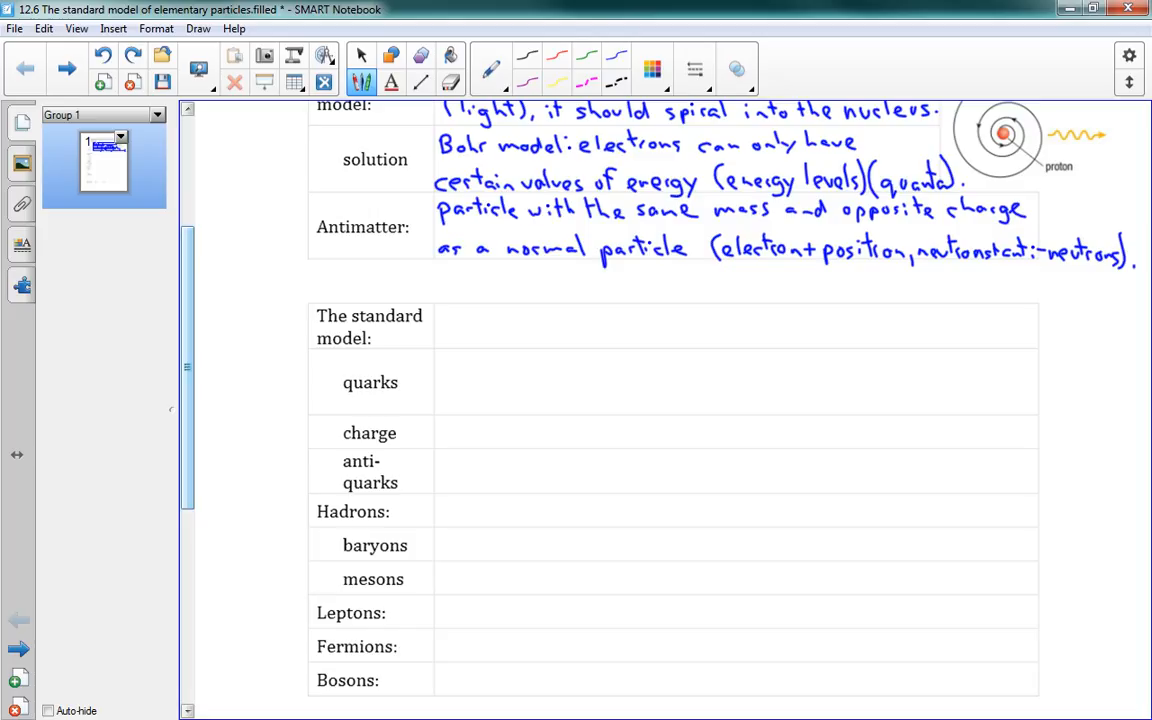
Handwrite 'all matter is made up of quarks and leptons' in The standard model row
scroll(down, 3)
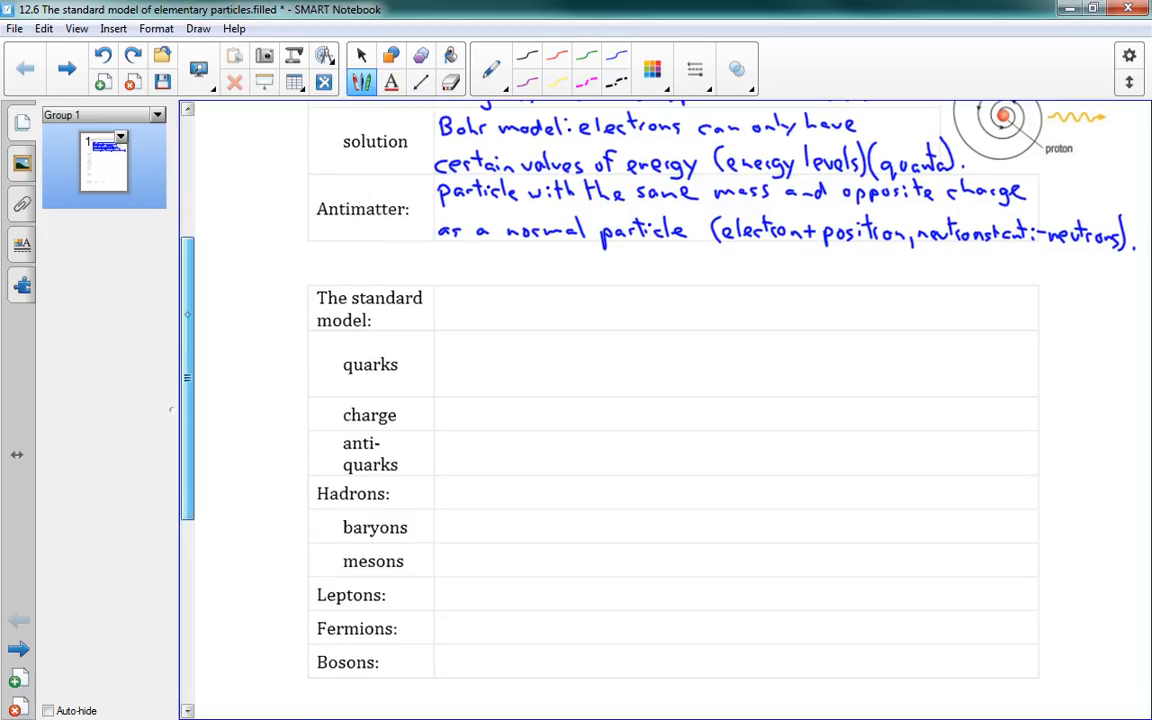
scroll(up, 3)
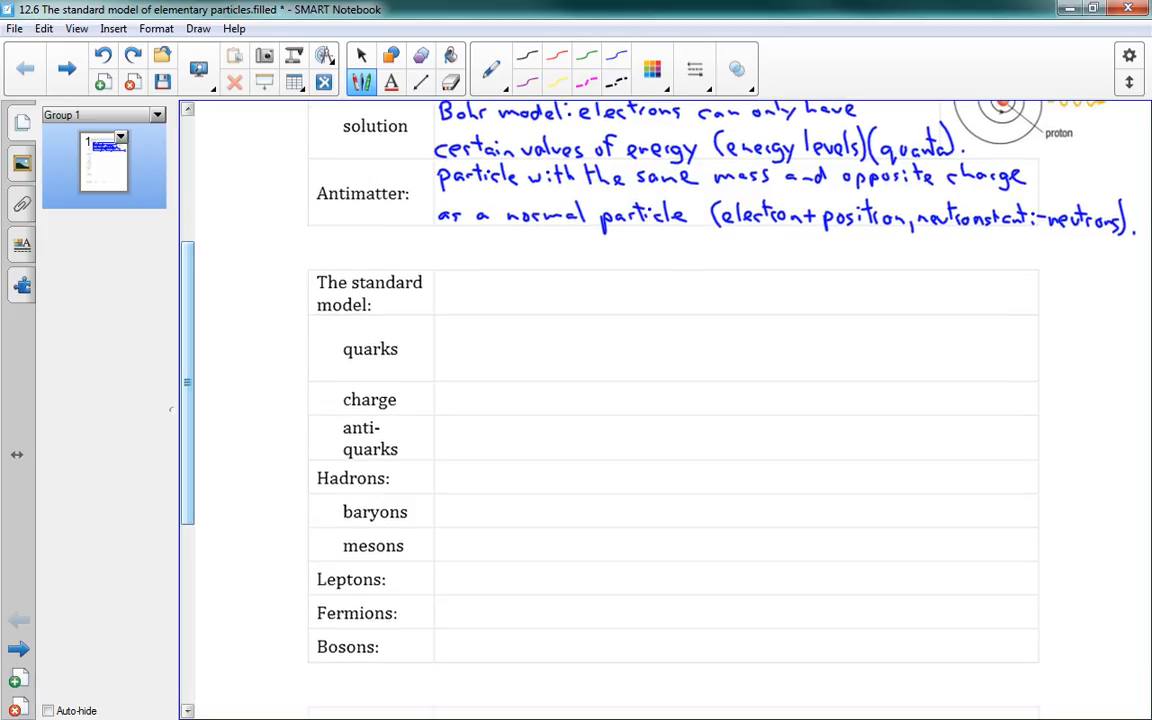
scroll(down, 3)
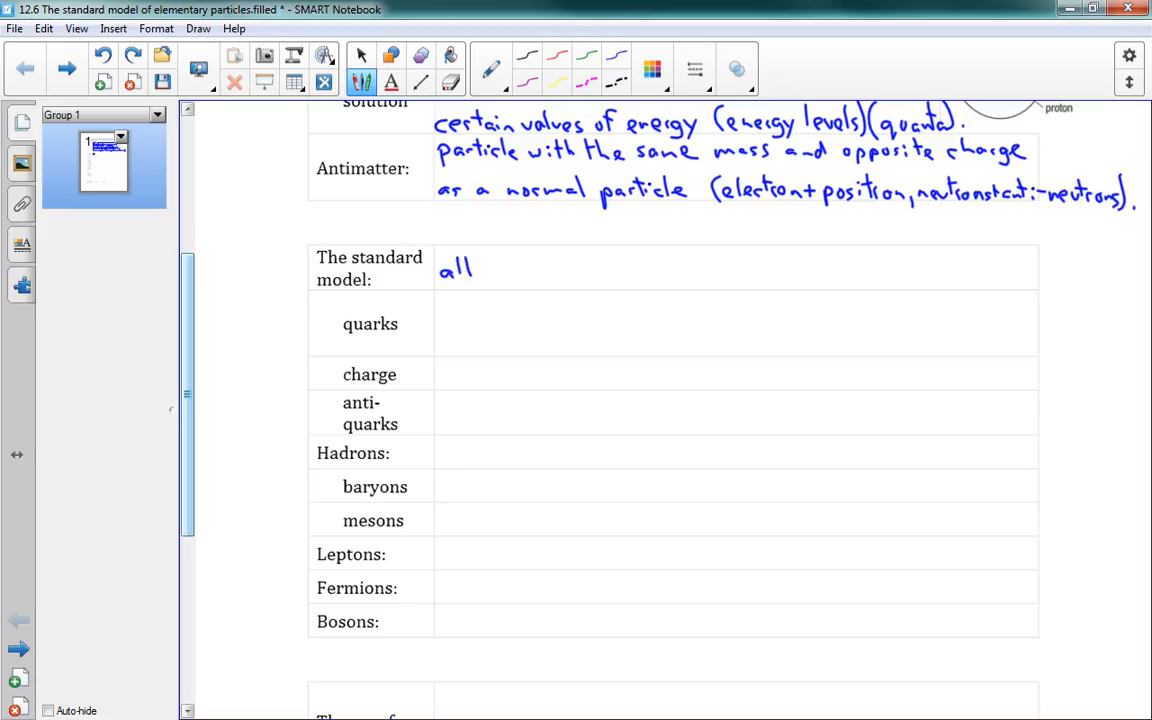
text(matter is)
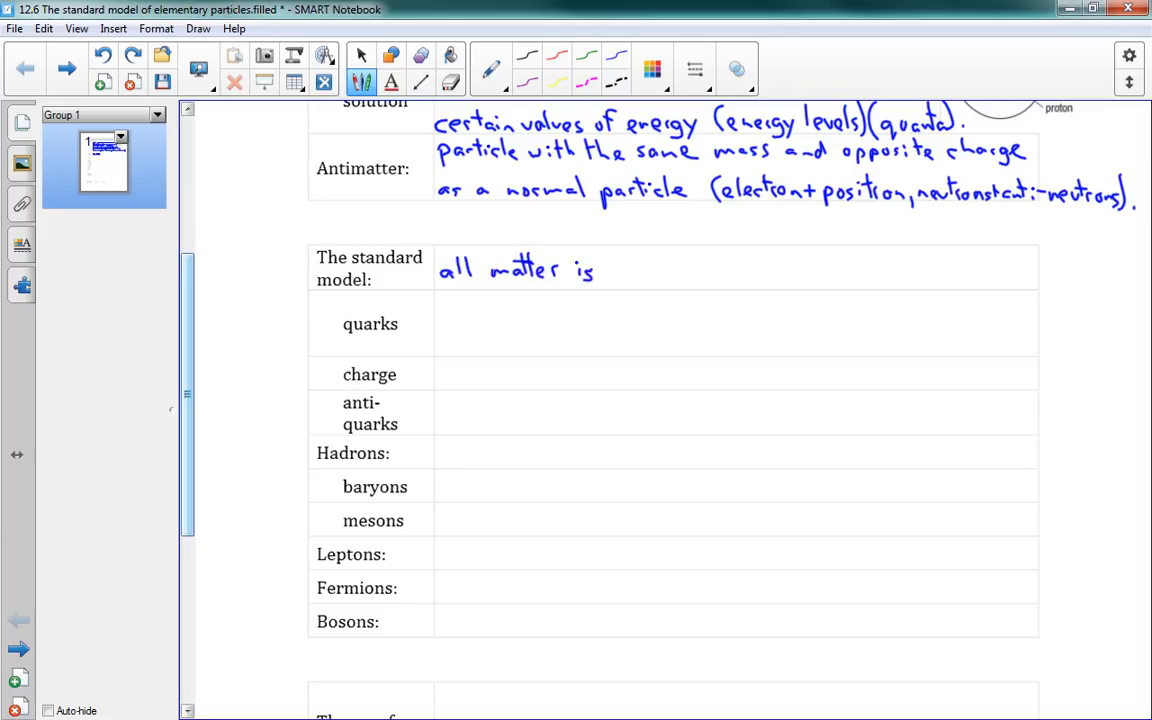
text(made up of quarks)
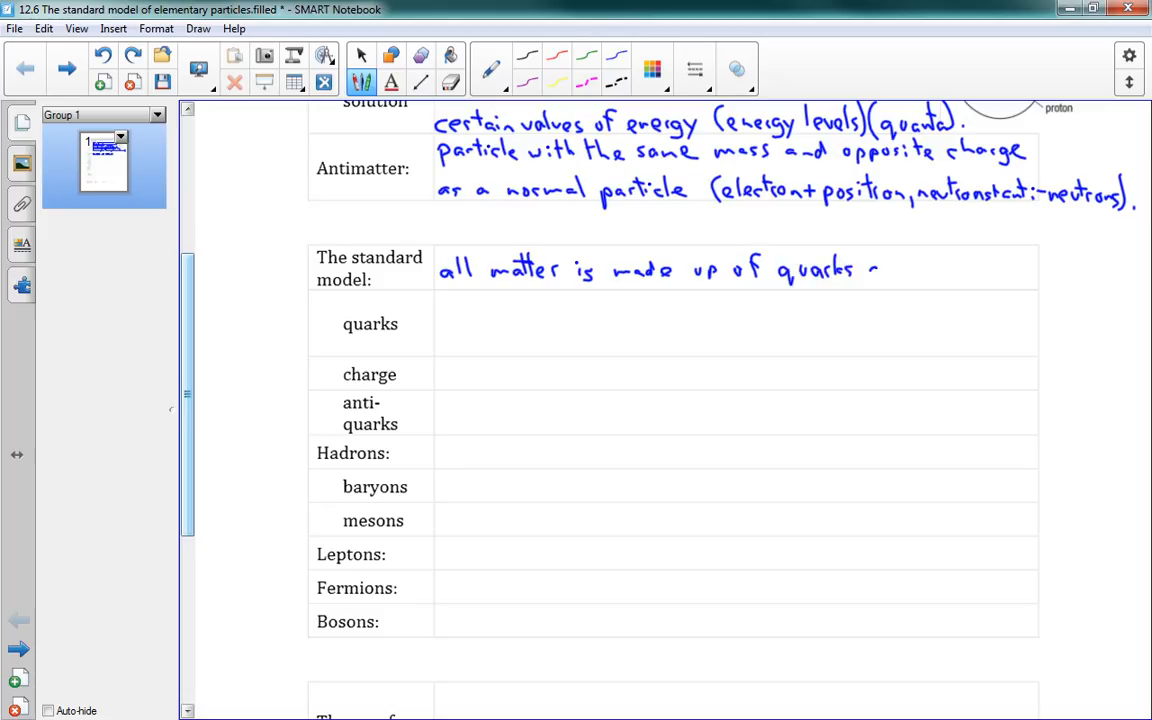
text(and le)
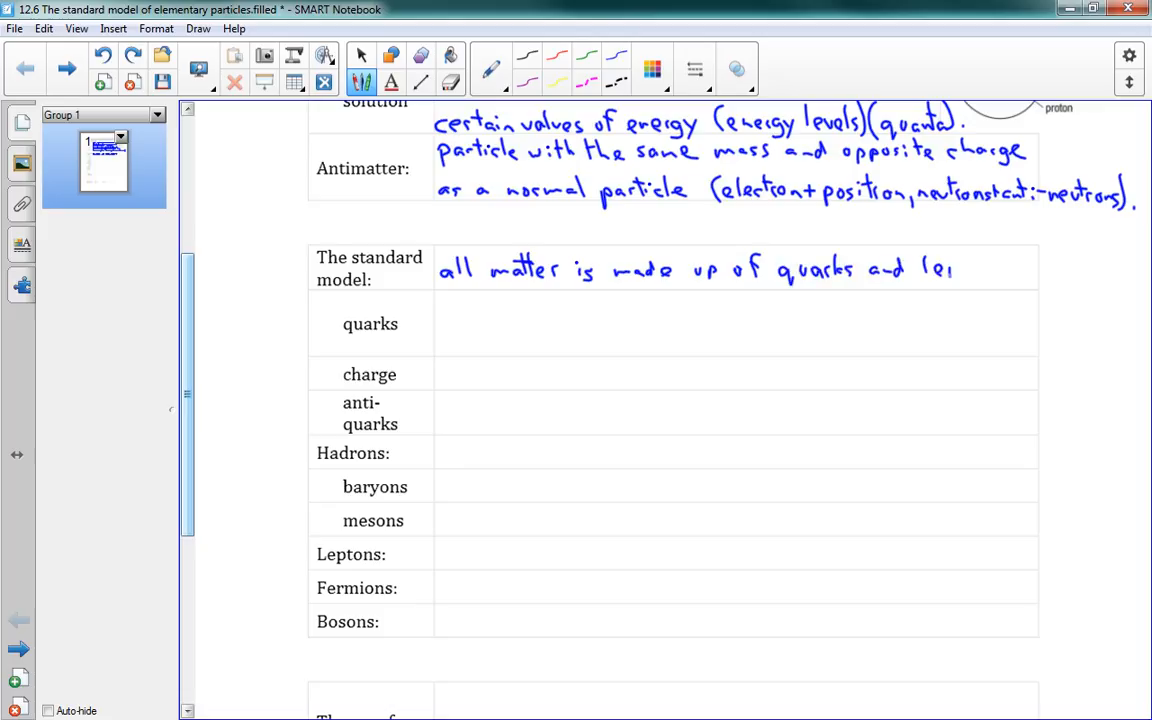
text(ptons.)
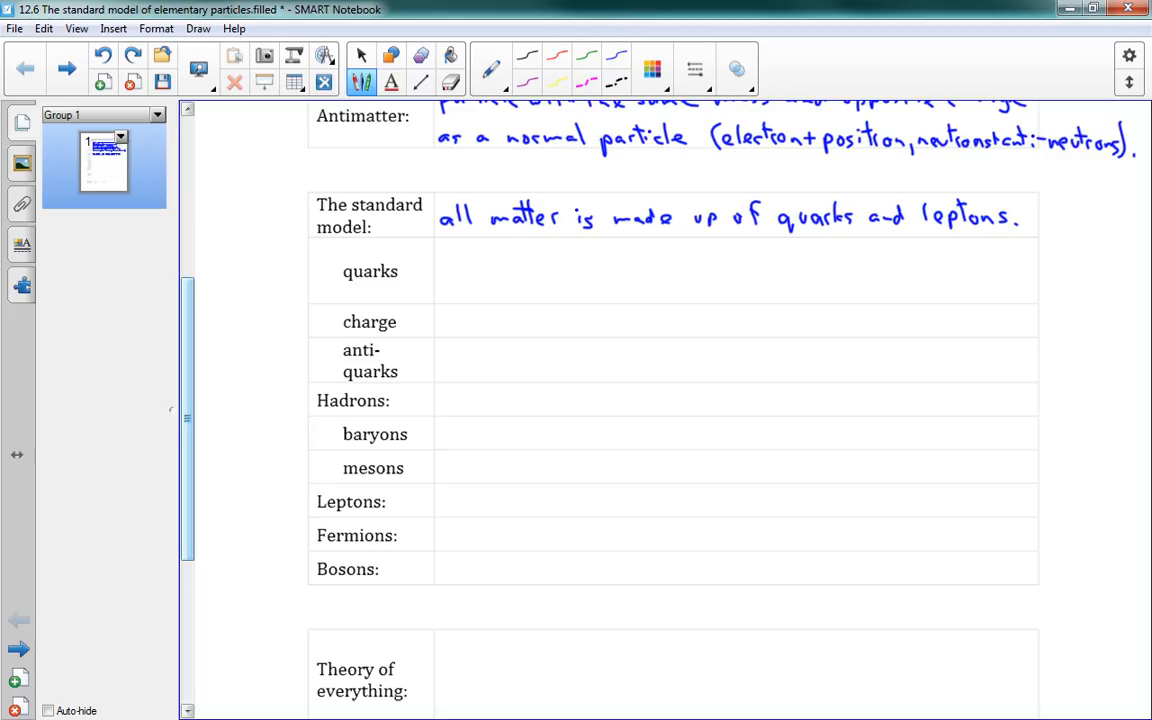
Handwrite '6 kinds (flavours): up, down, charm (c), strange, top, bottom' in the quarks row
drag(436, 256, 484, 260)
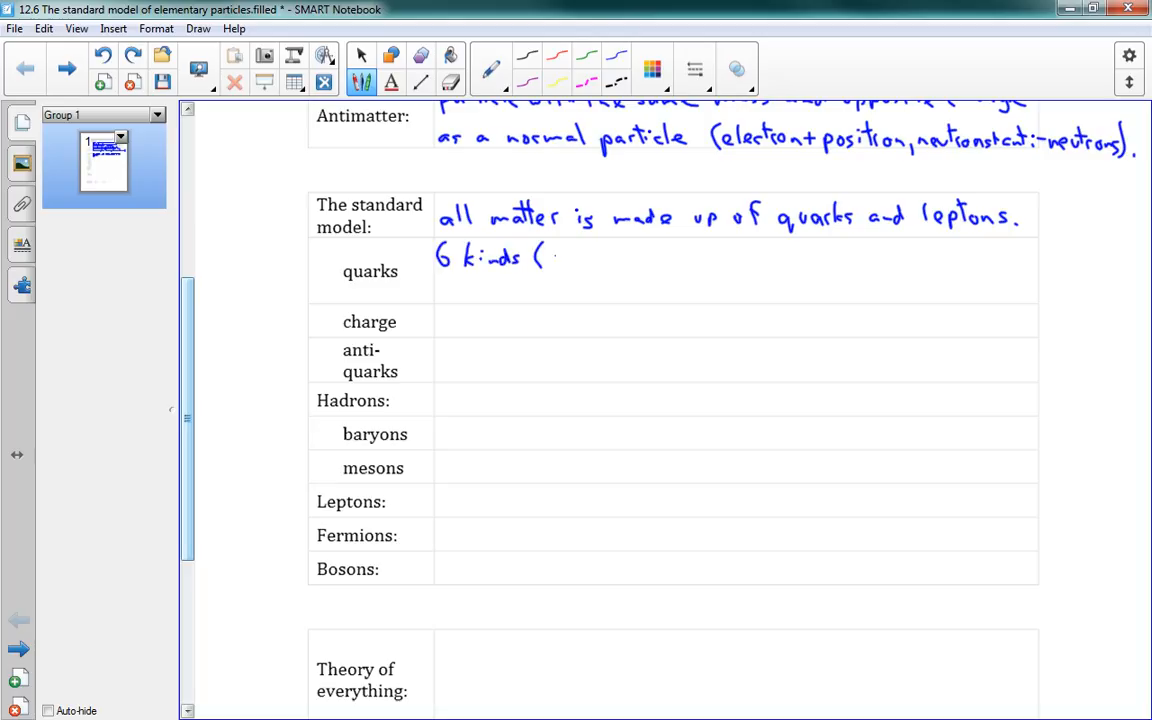
text(flavours): up (u), down (d),)
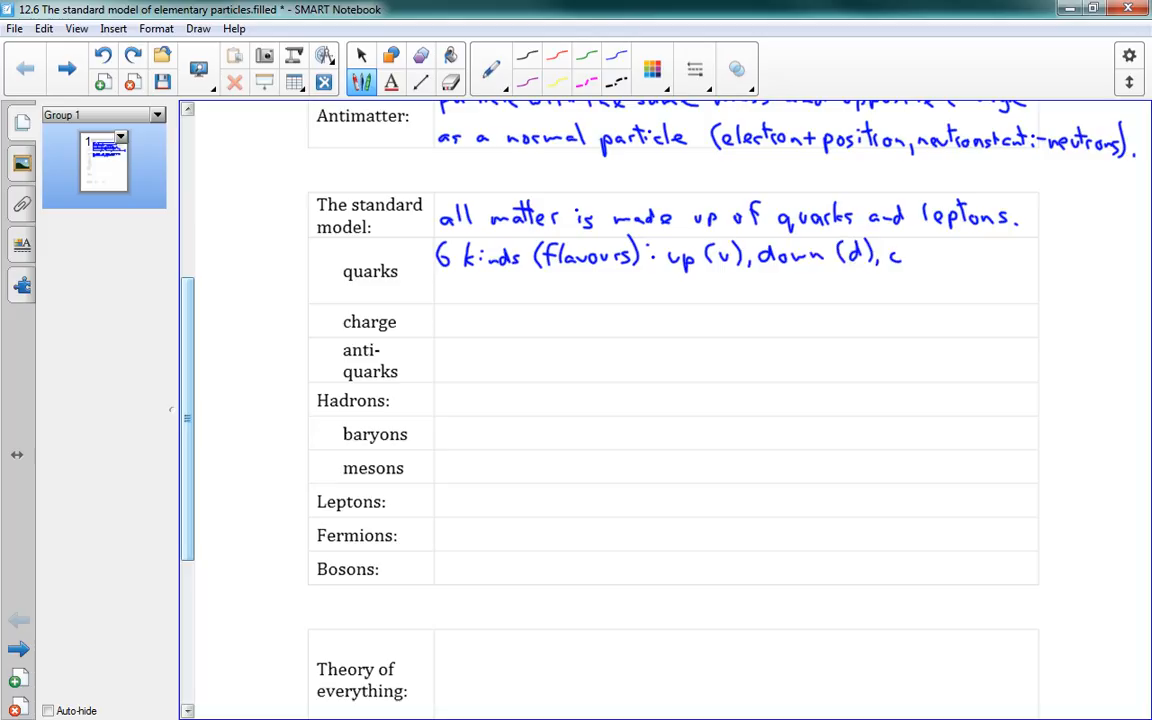
text(charm ()
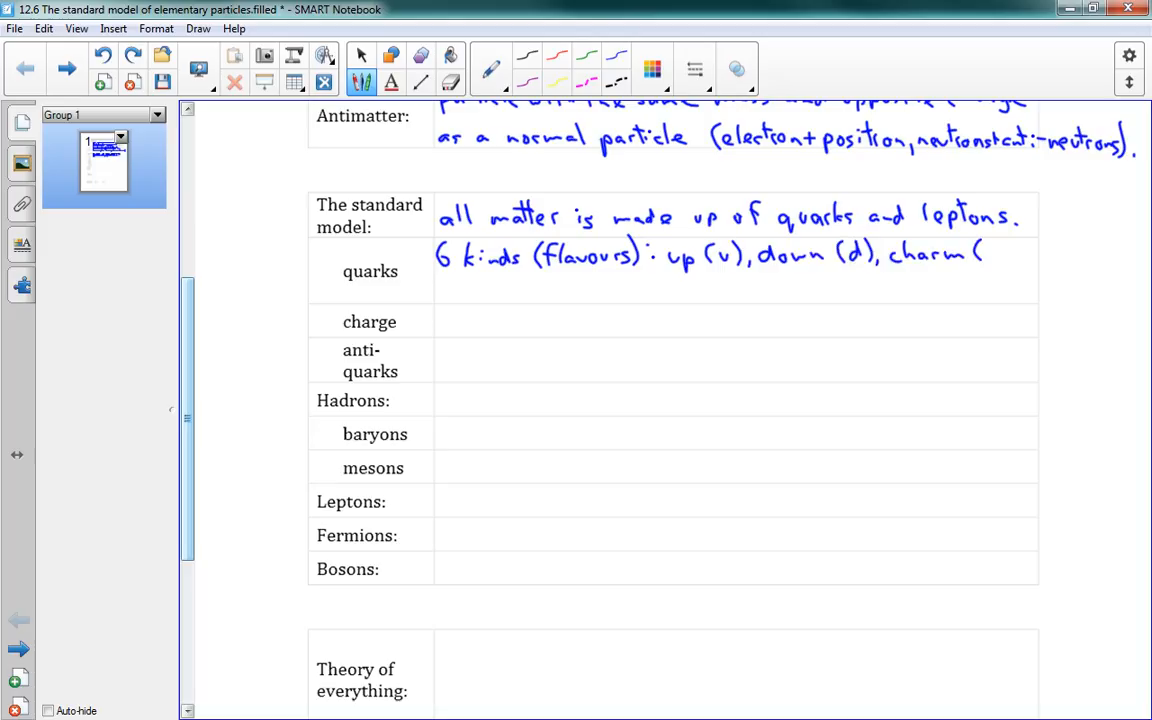
drag(984, 256, 1016, 260)
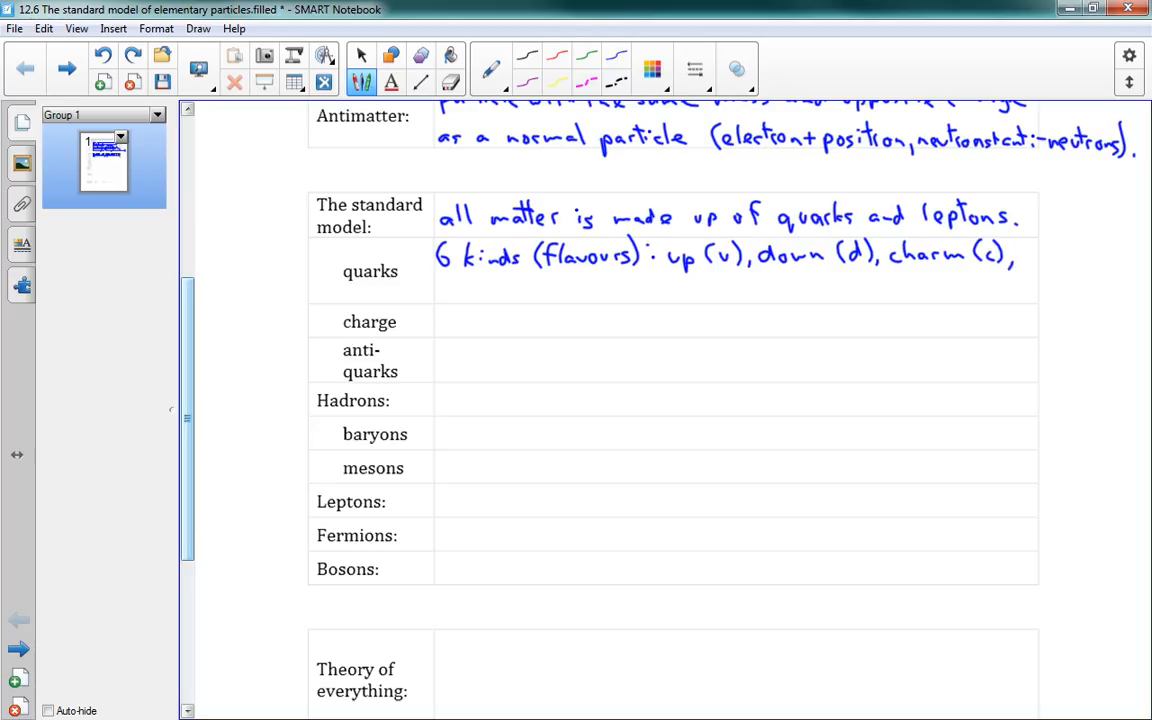
drag(438, 292, 500, 292)
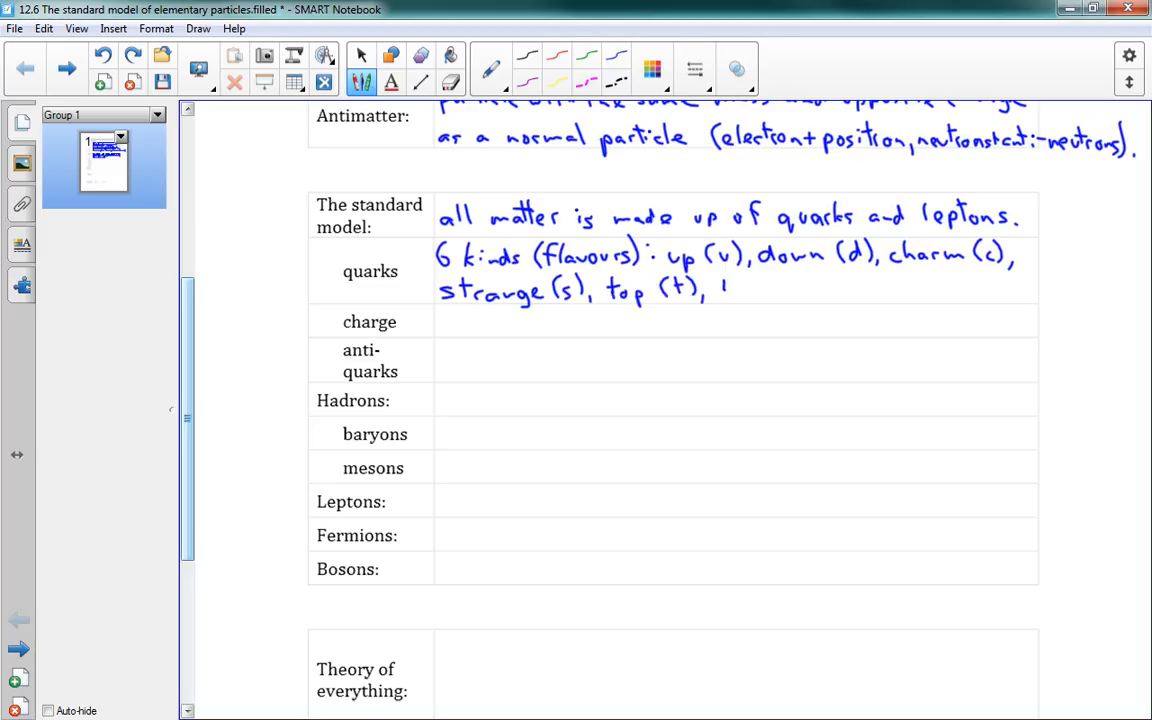
text(bottom (b).)
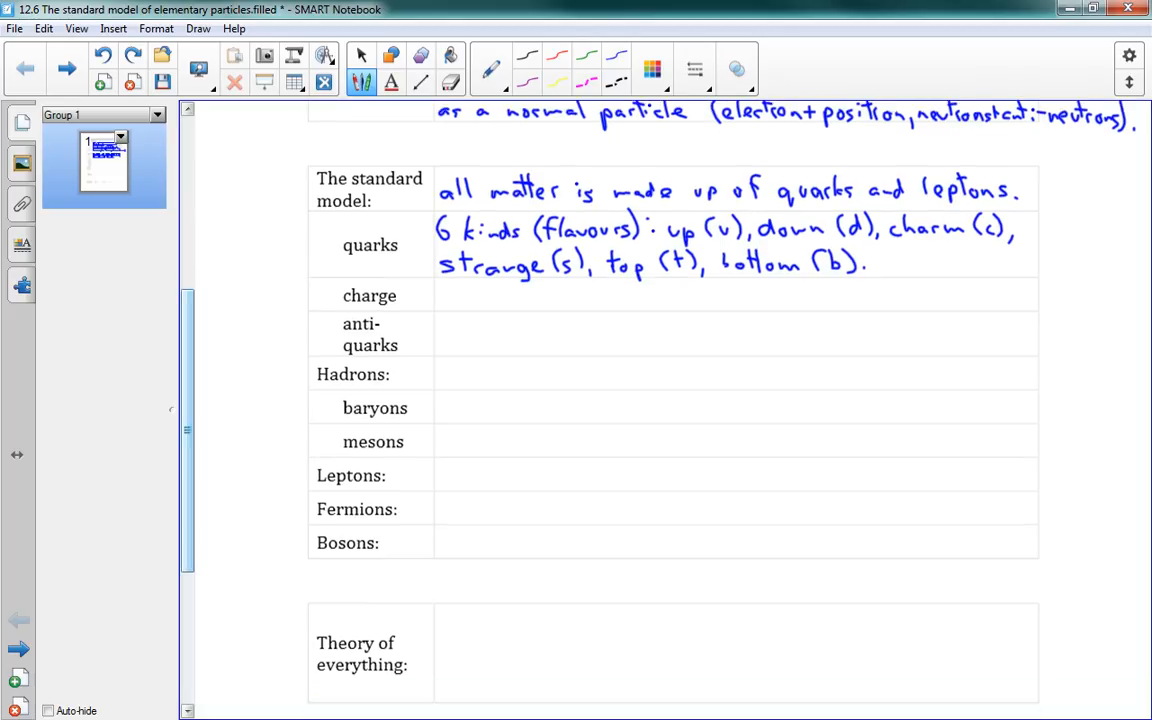
Handwrite 'all quarks have charge of either +2/3e or −1/3e' in the charge row
scroll(up, 3)
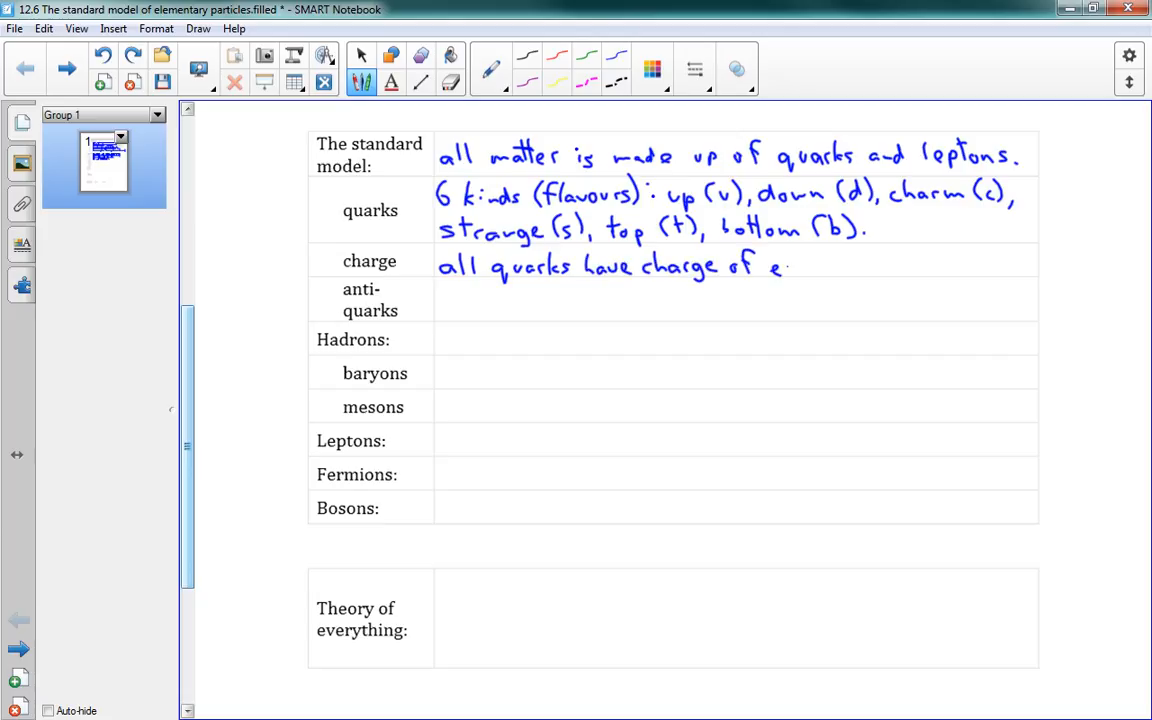
text(either)
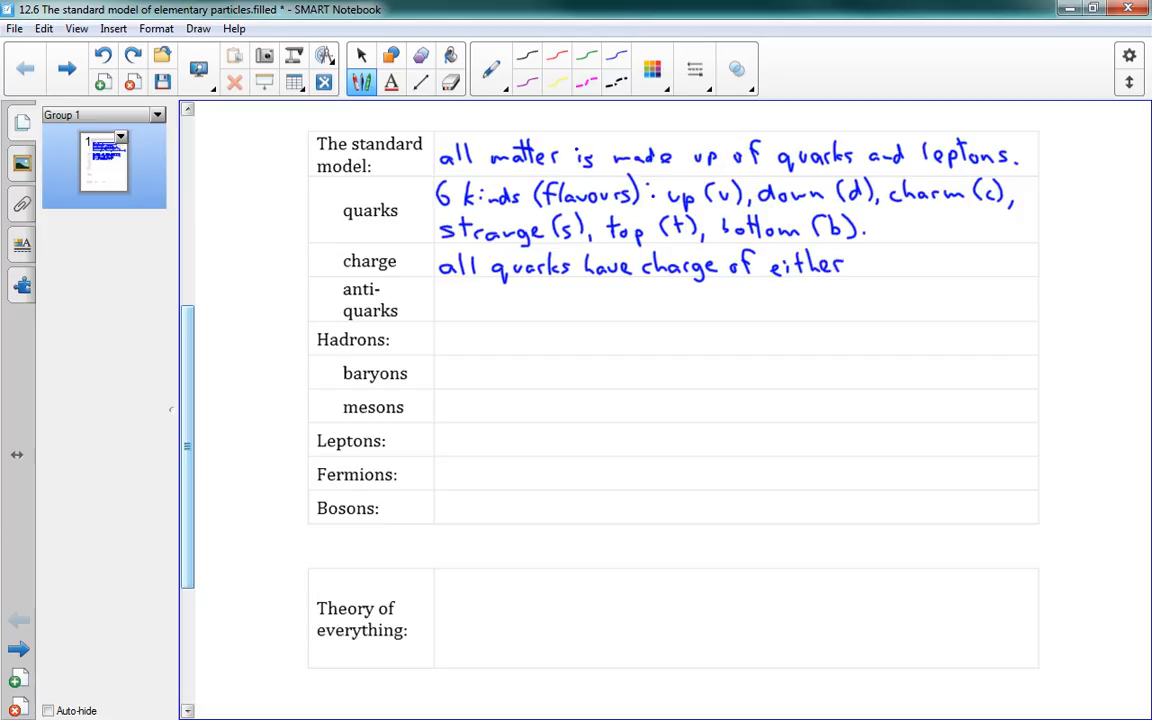
drag(860, 262, 872, 262)
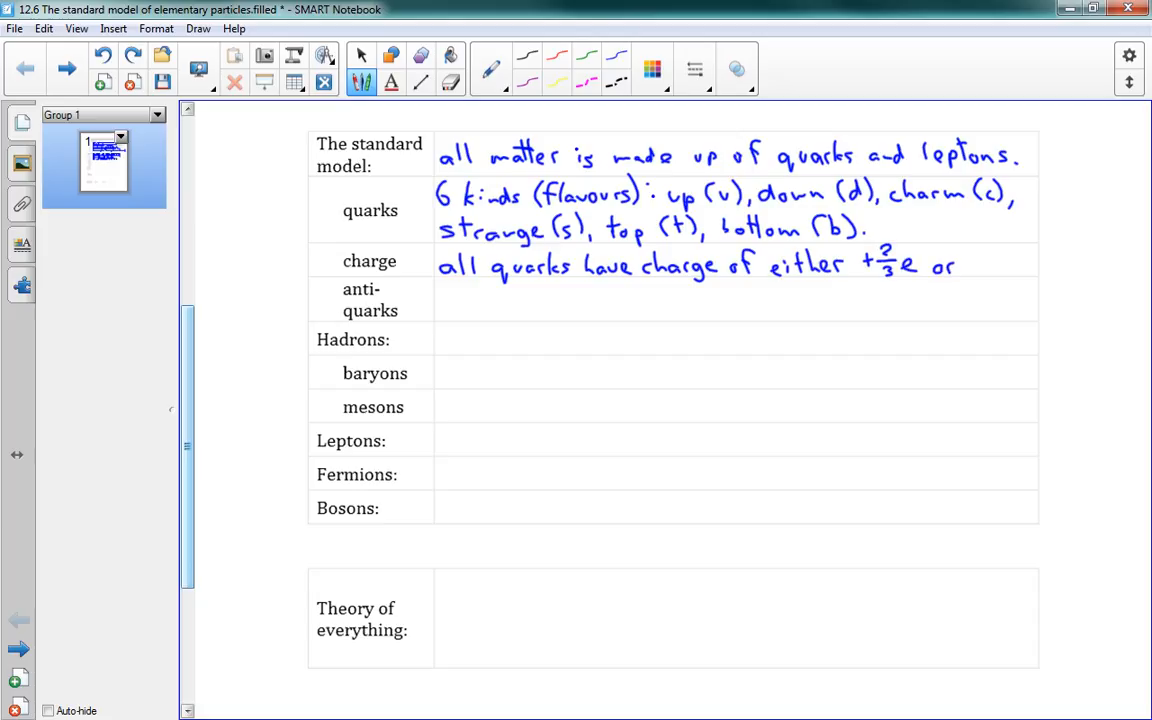
drag(976, 256, 1000, 276)
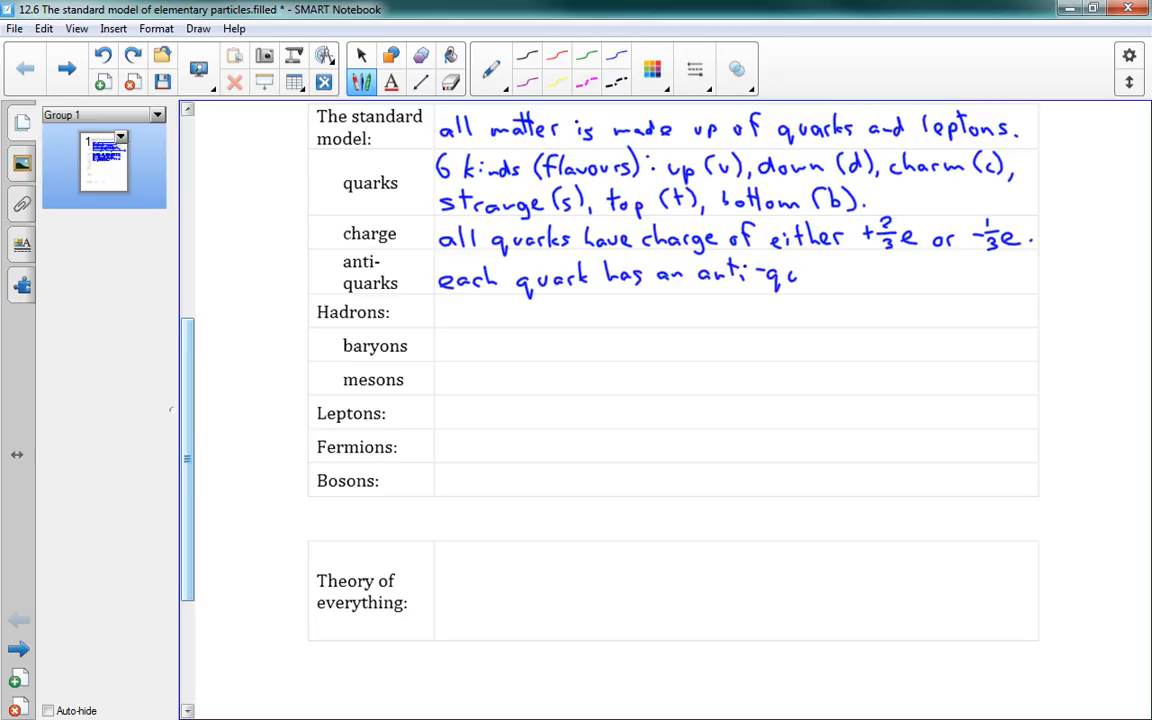
Handwrite 'each quark has an anti-quark' in the anti-quarks row
text(uark)
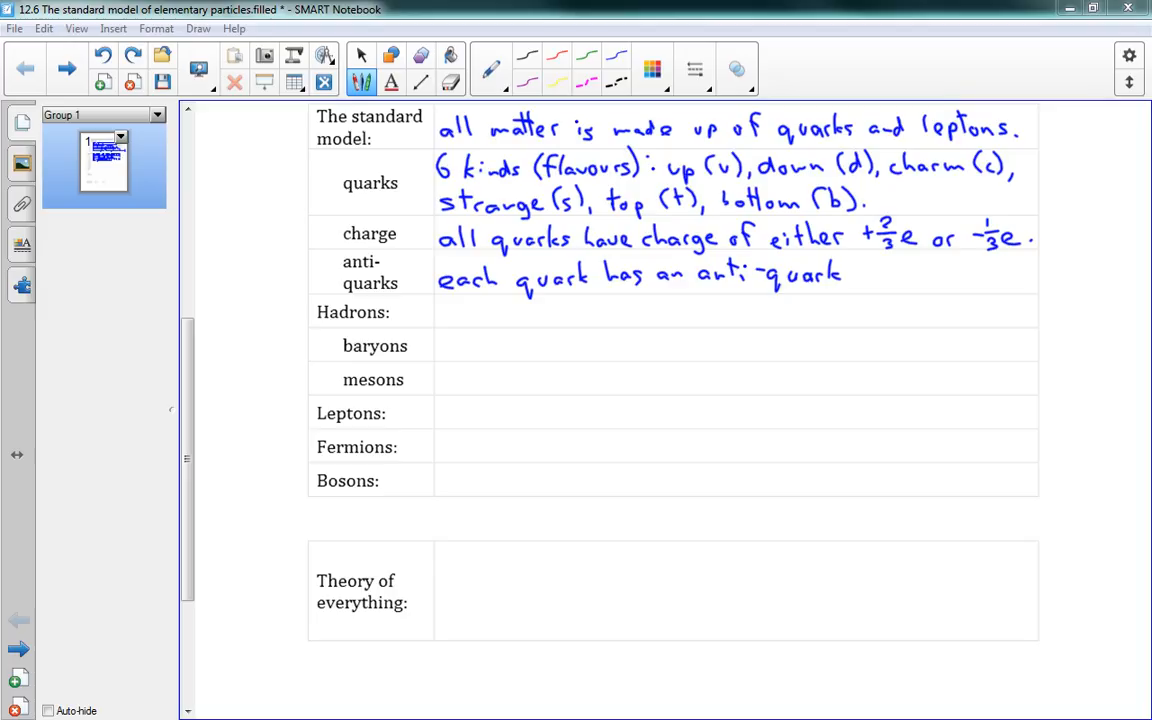
mouse_move(852, 280)
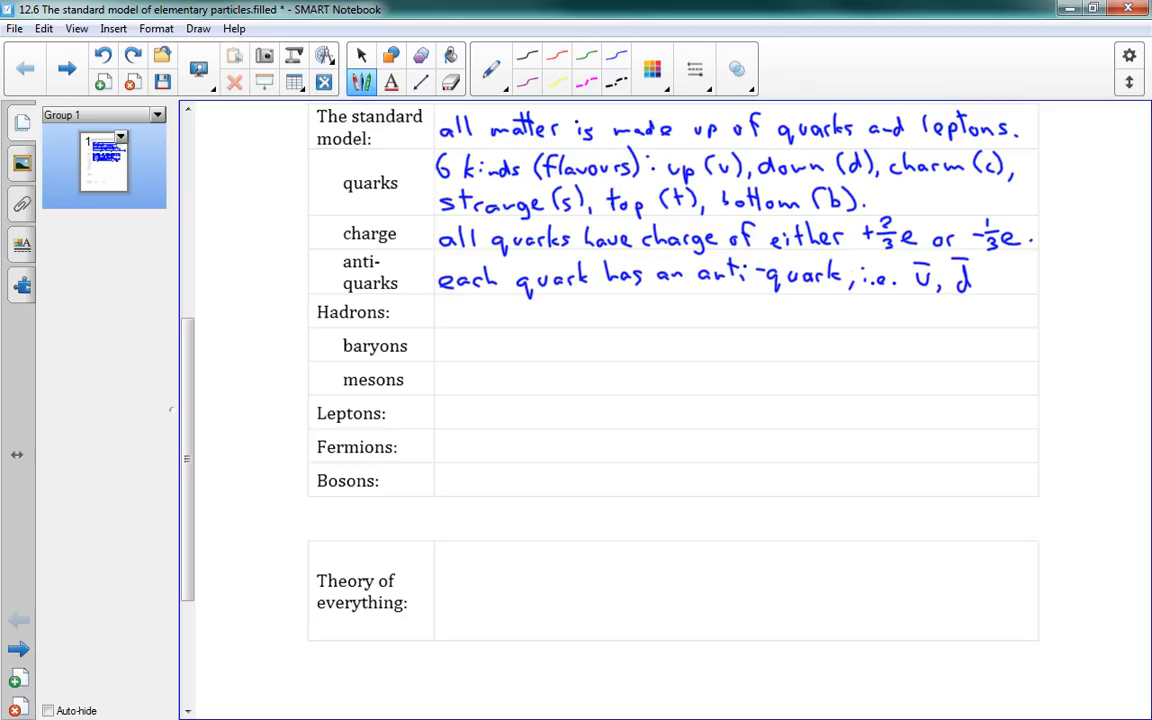
mouse_move(852, 280)
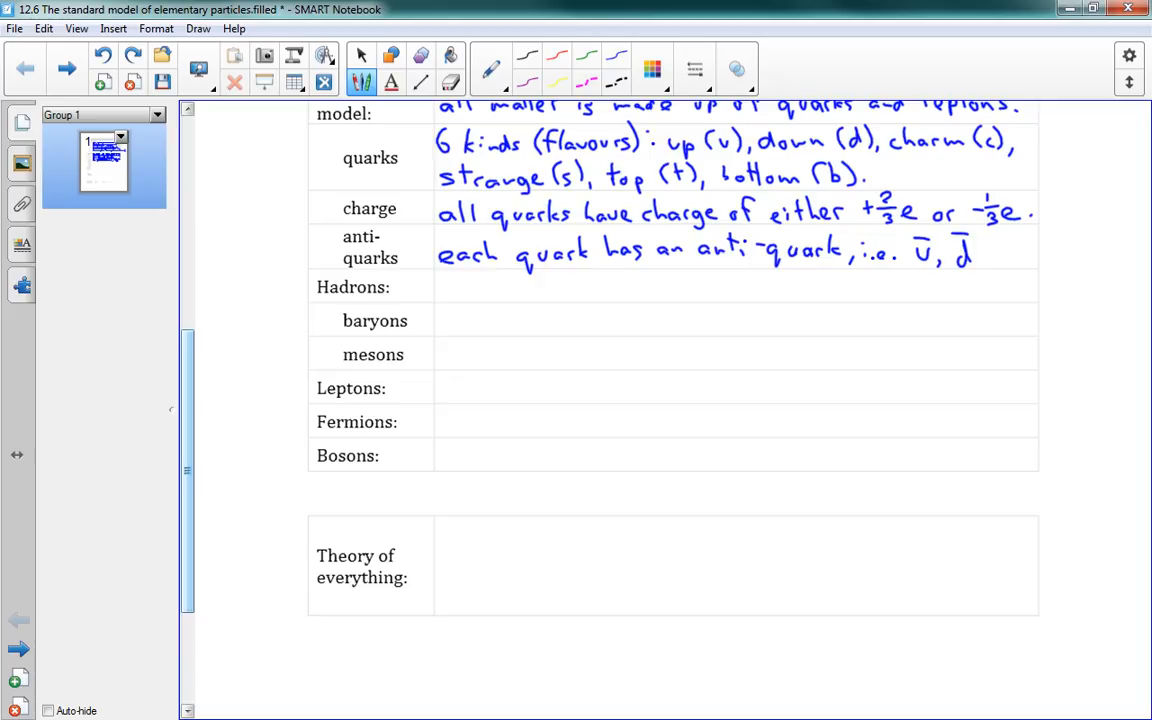
Handwrite 'particles made up of 2 or more quarks' in the Hadrons row
scroll(down, 3)
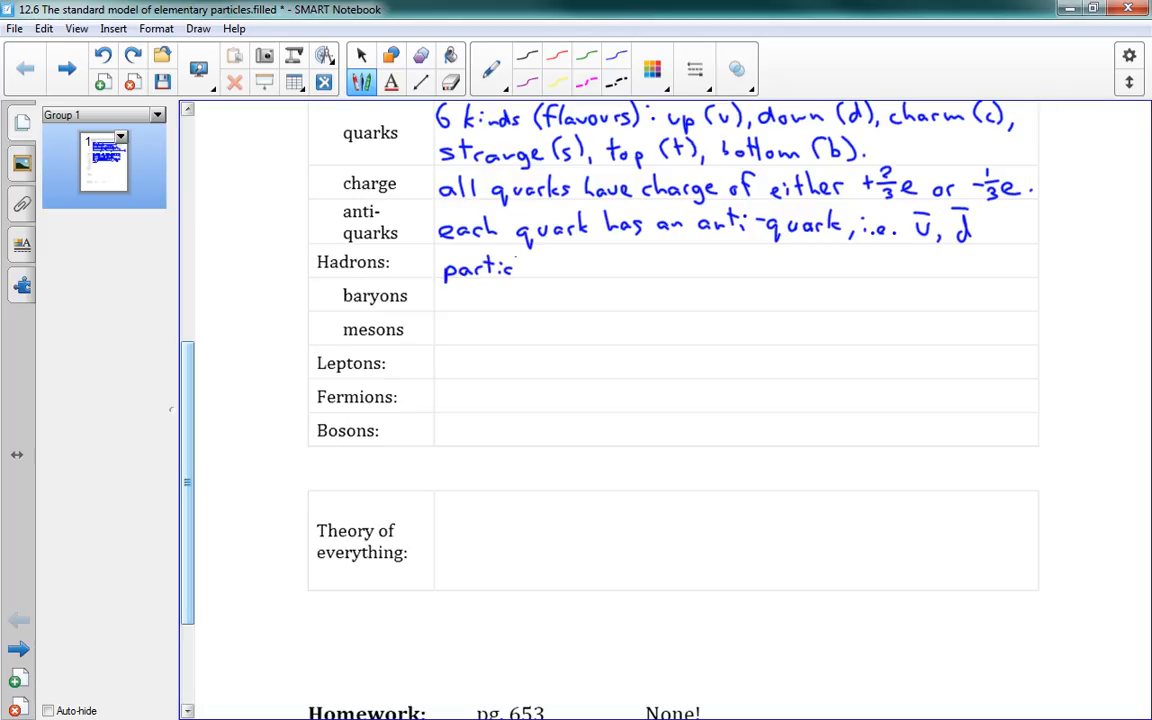
text(les made)
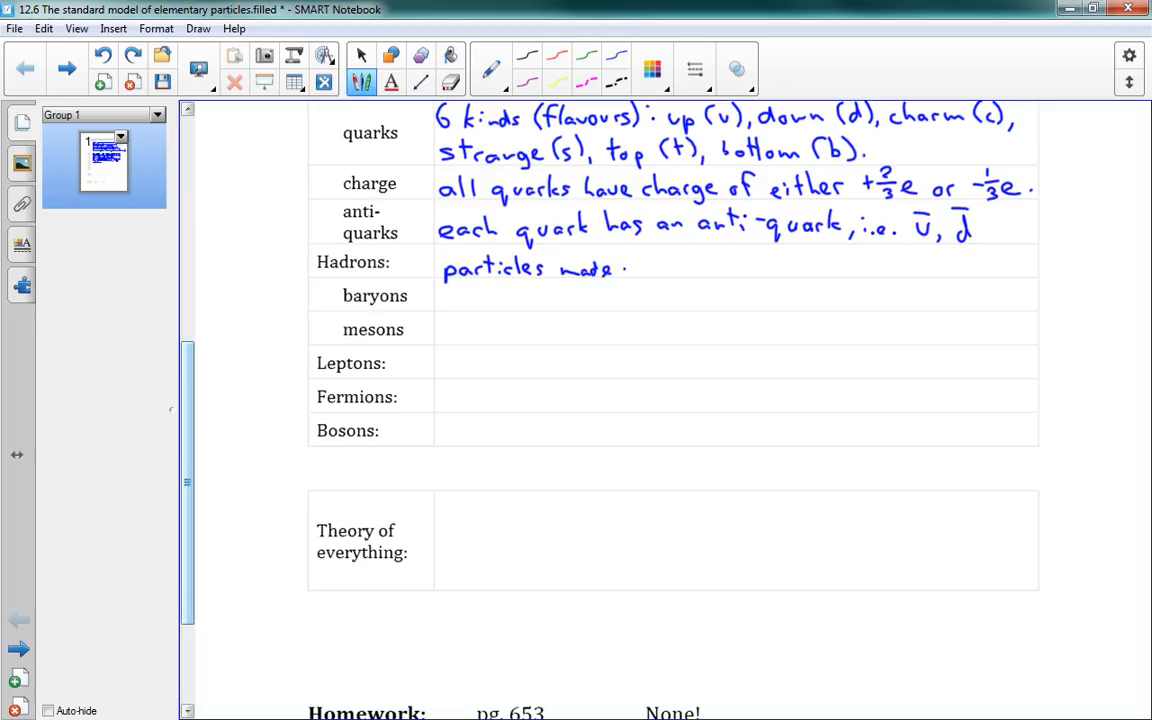
drag(628, 268, 716, 268)
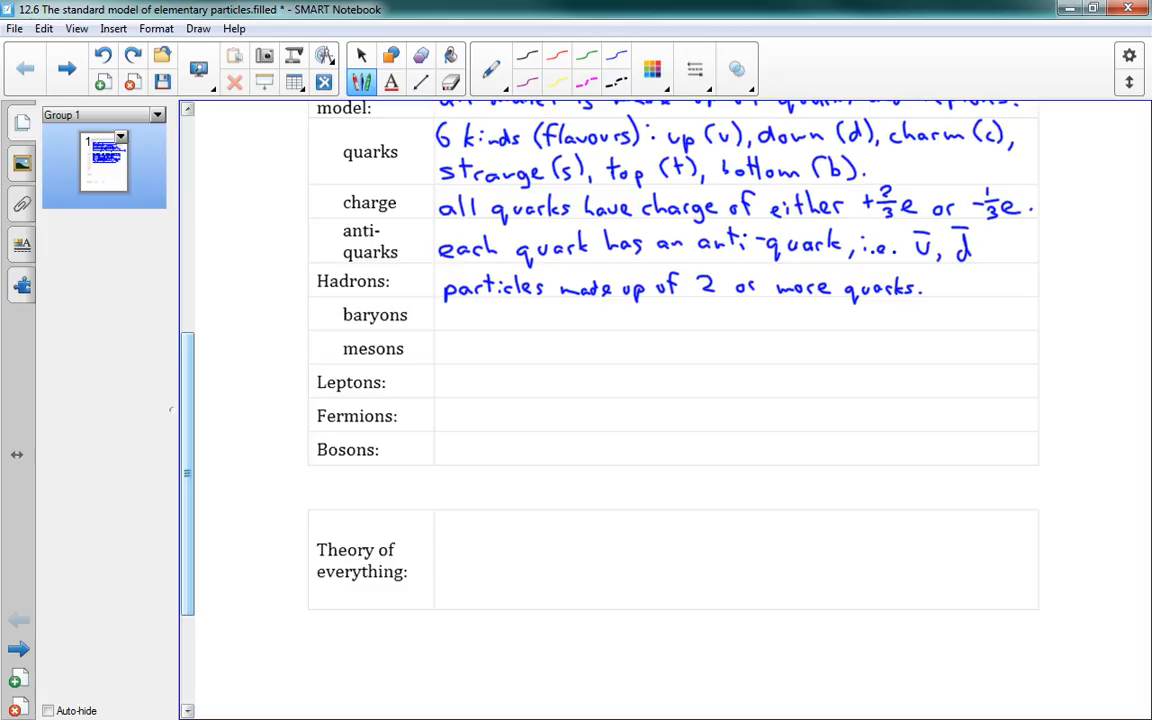
scroll(down, 3)
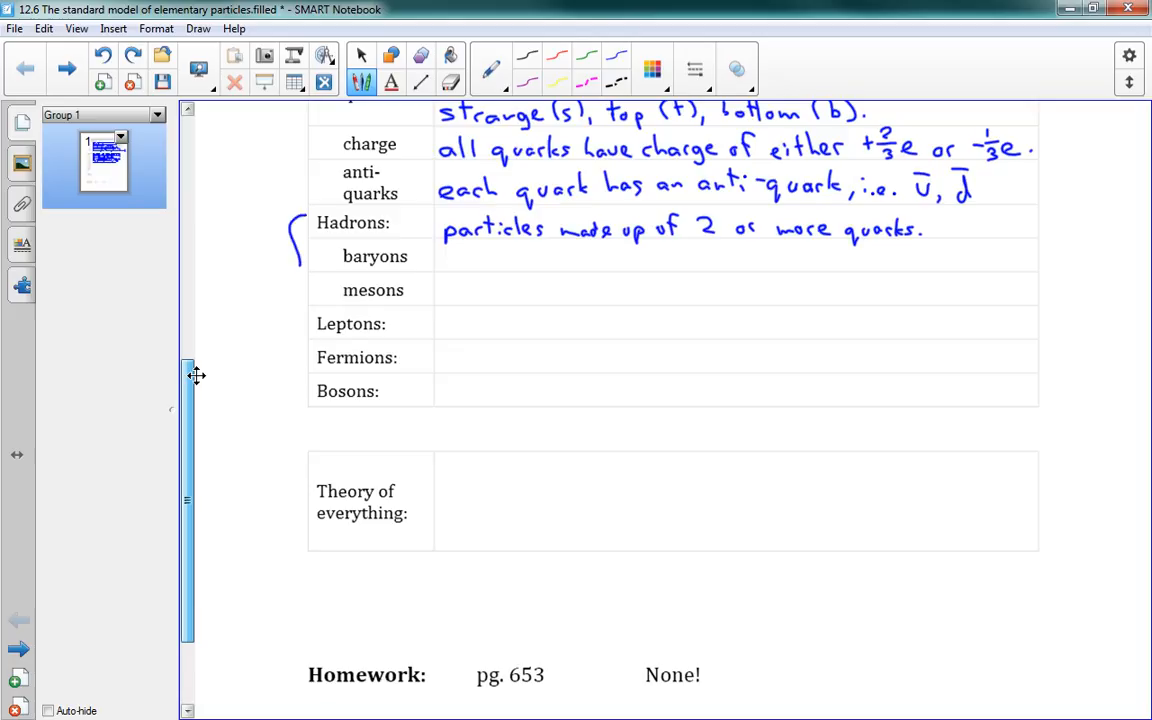
Draw the hadrons brace and write baryons as 3 quarks, proton (uud), neutron (udd)
drag(298, 224, 298, 328)
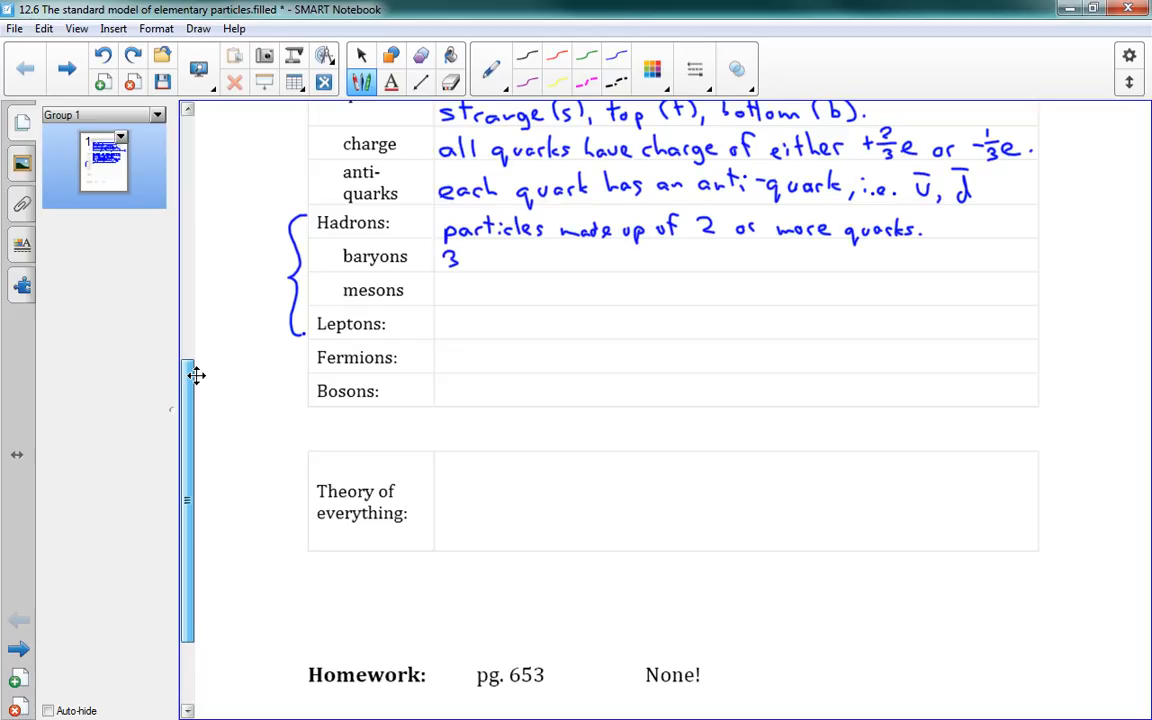
text(quarl)
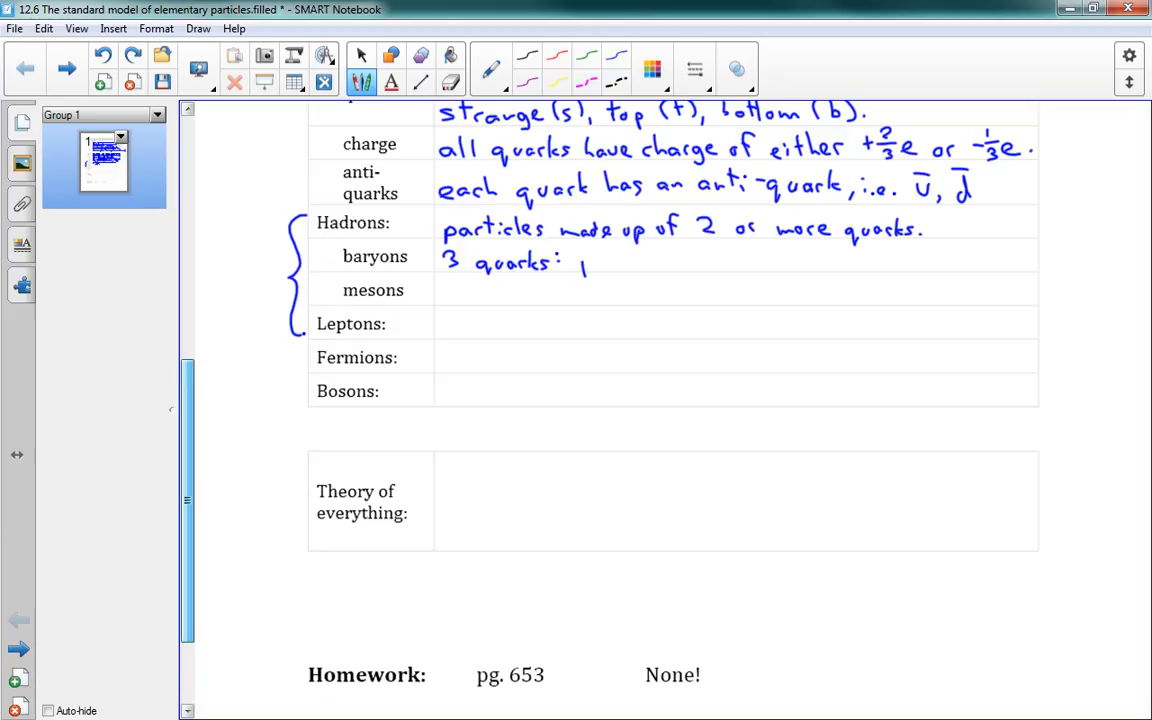
text(proton (uud), neutron (udd).)
click(736, 290)
text(1 quark and 1 anti-quark.)
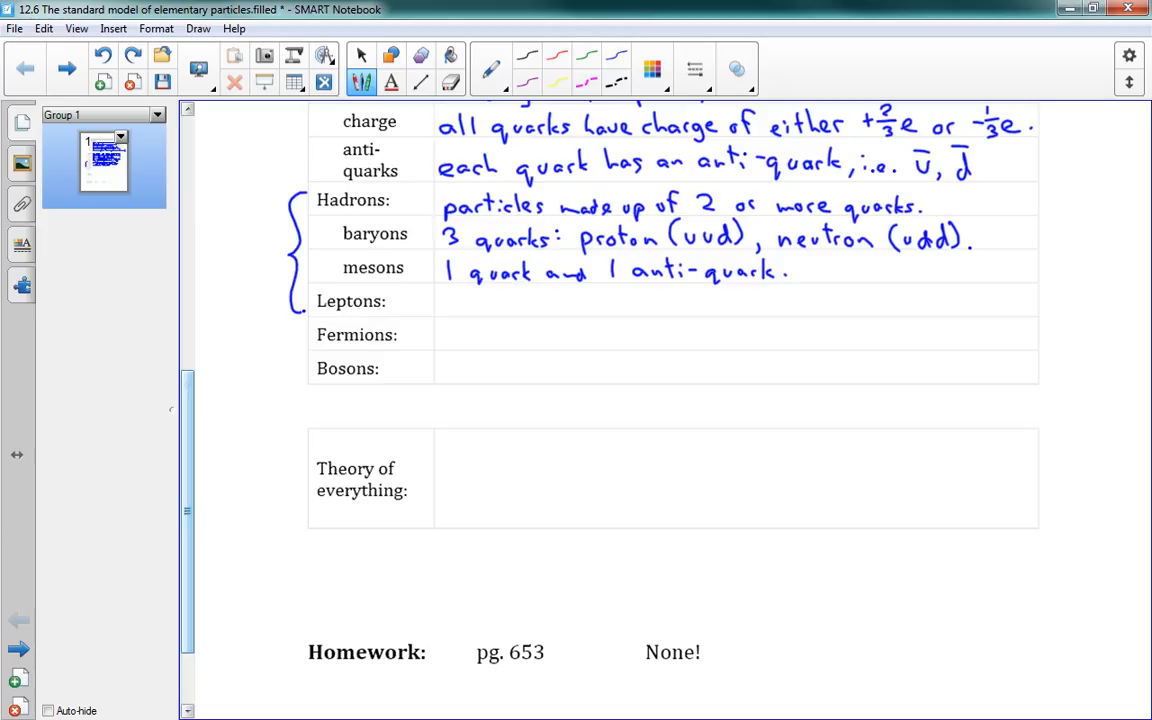
Handwrite 'other elementary particles (not quarks), i.e. electron' in the Leptons row
drag(438, 310, 464, 300)
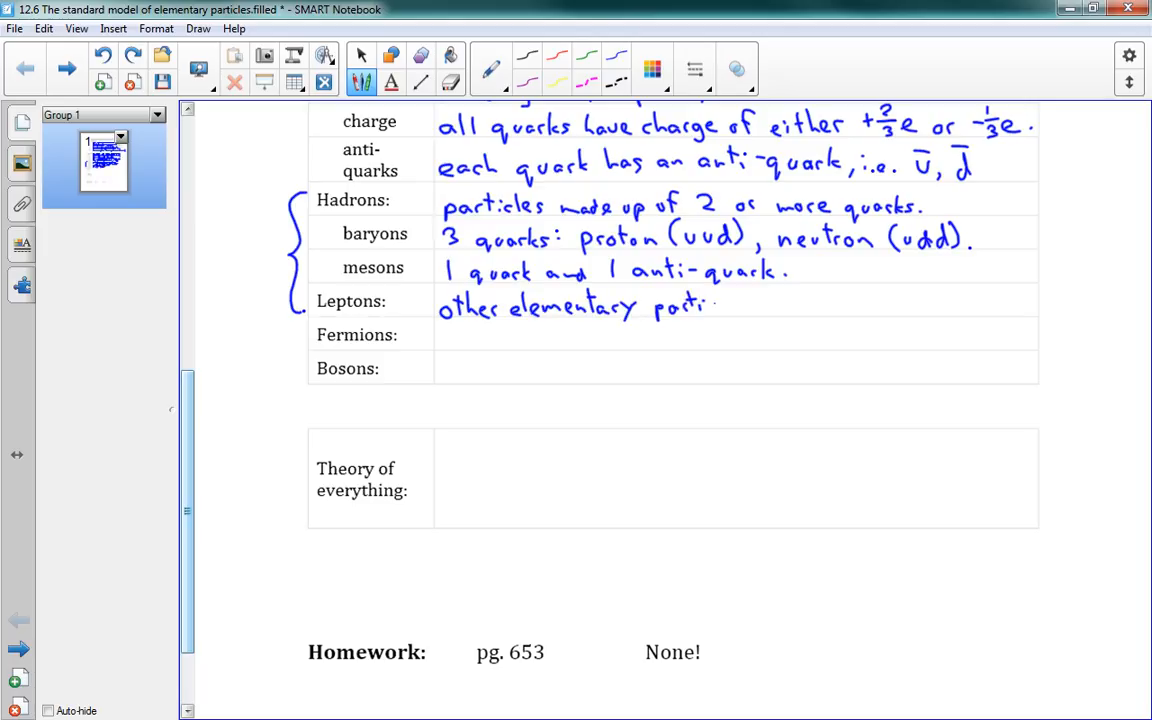
text(cles (not quarks), i.e.)
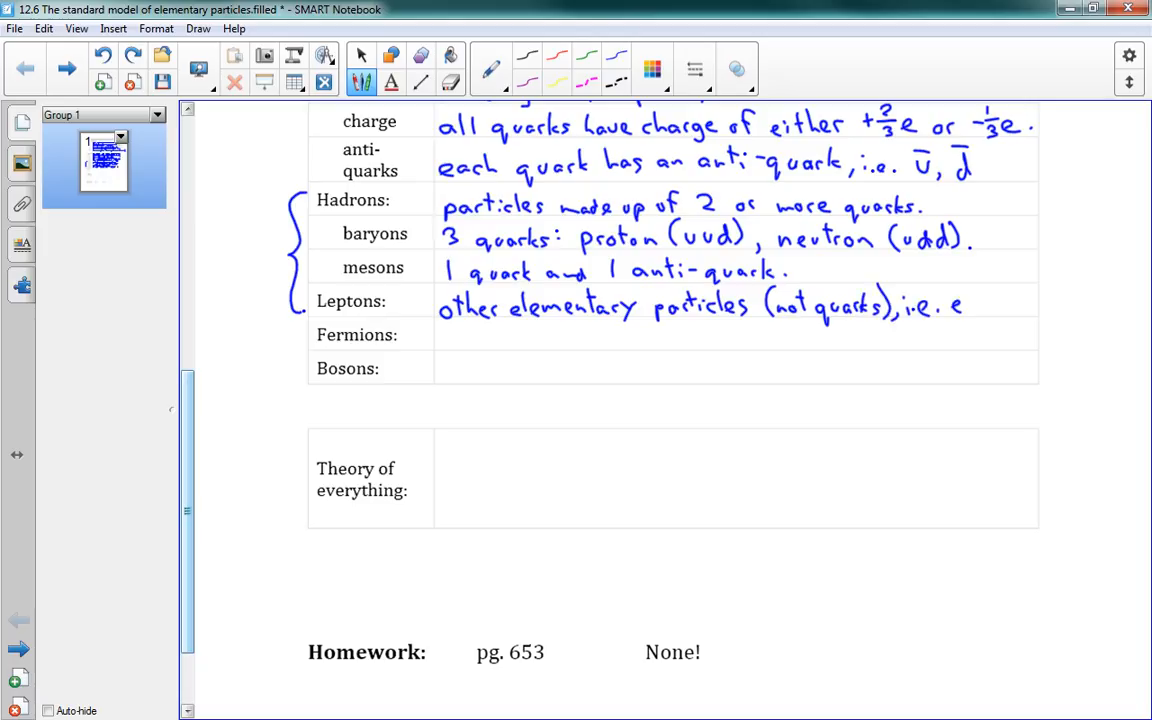
text(electron.)
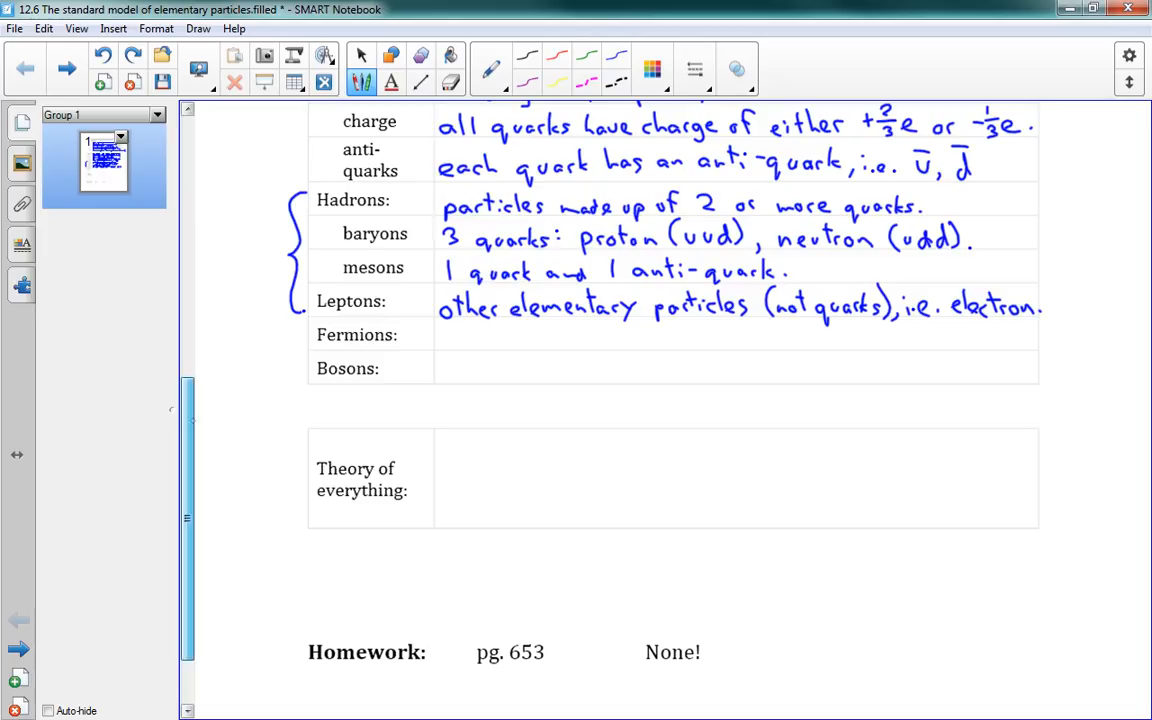
scroll(down, 3)
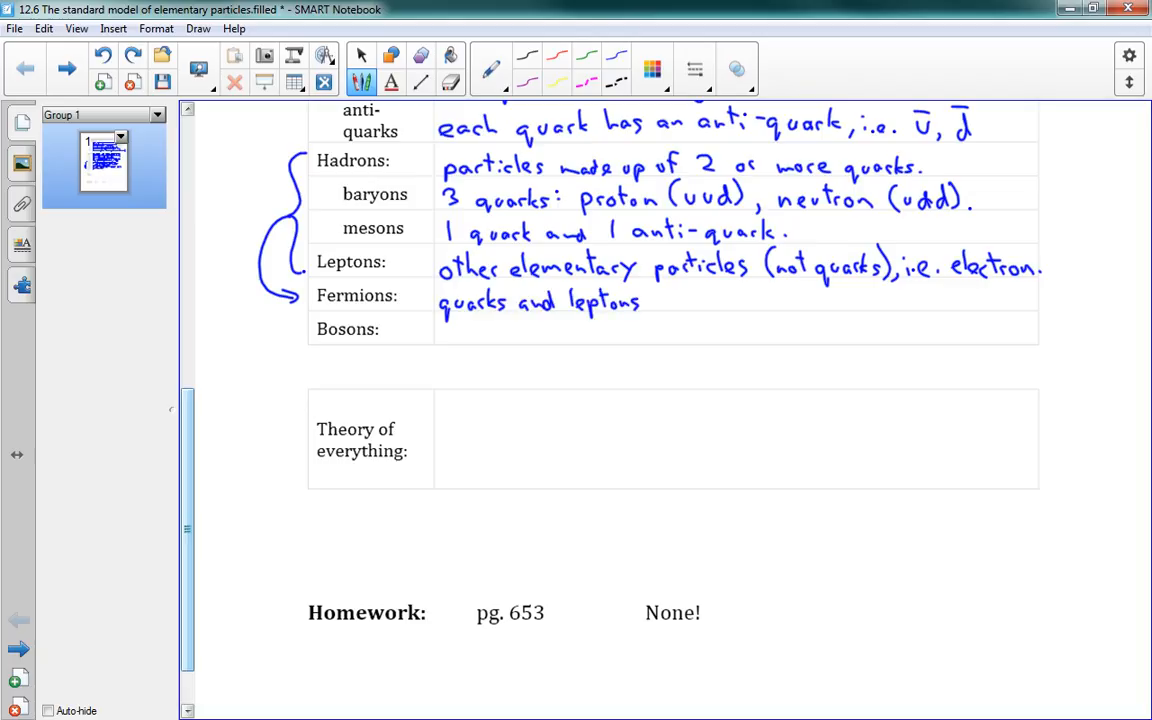
Finish the Fermions note 'quarks and leptons - the particles of matter.' with its closing period
drag(656, 296, 690, 296)
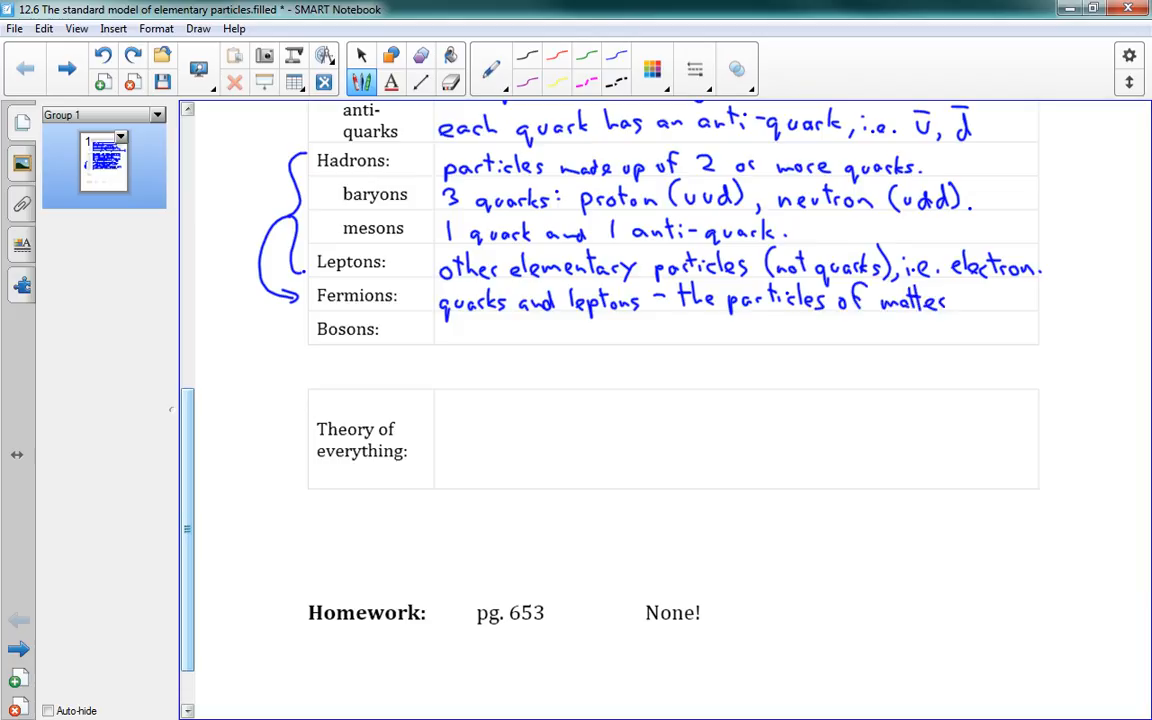
click(956, 304)
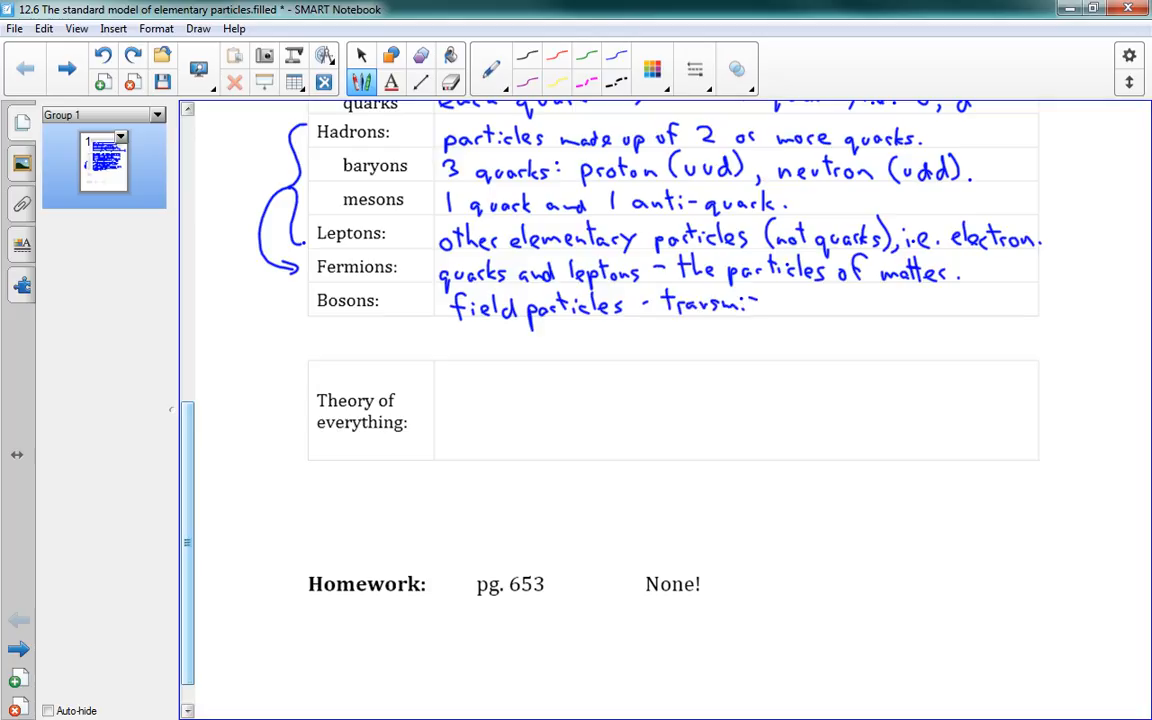
Handwrite 'field particles - transmit forces between fermions.' in the Bosons row
drag(744, 304, 820, 304)
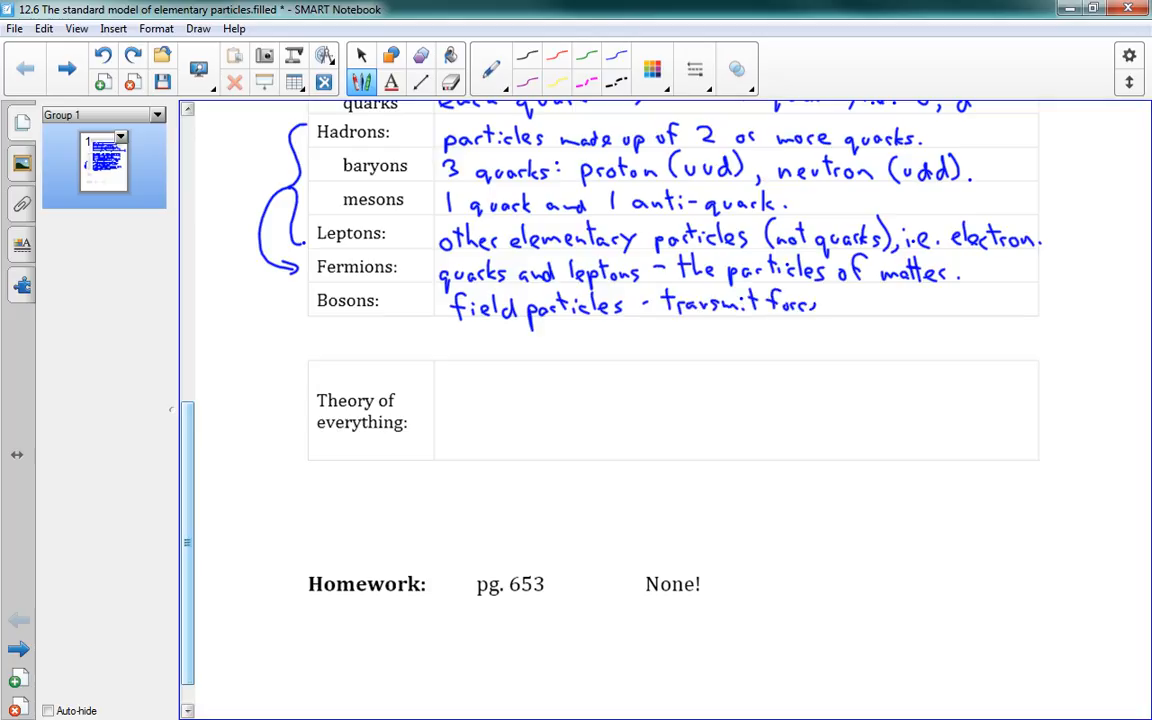
drag(820, 308, 870, 308)
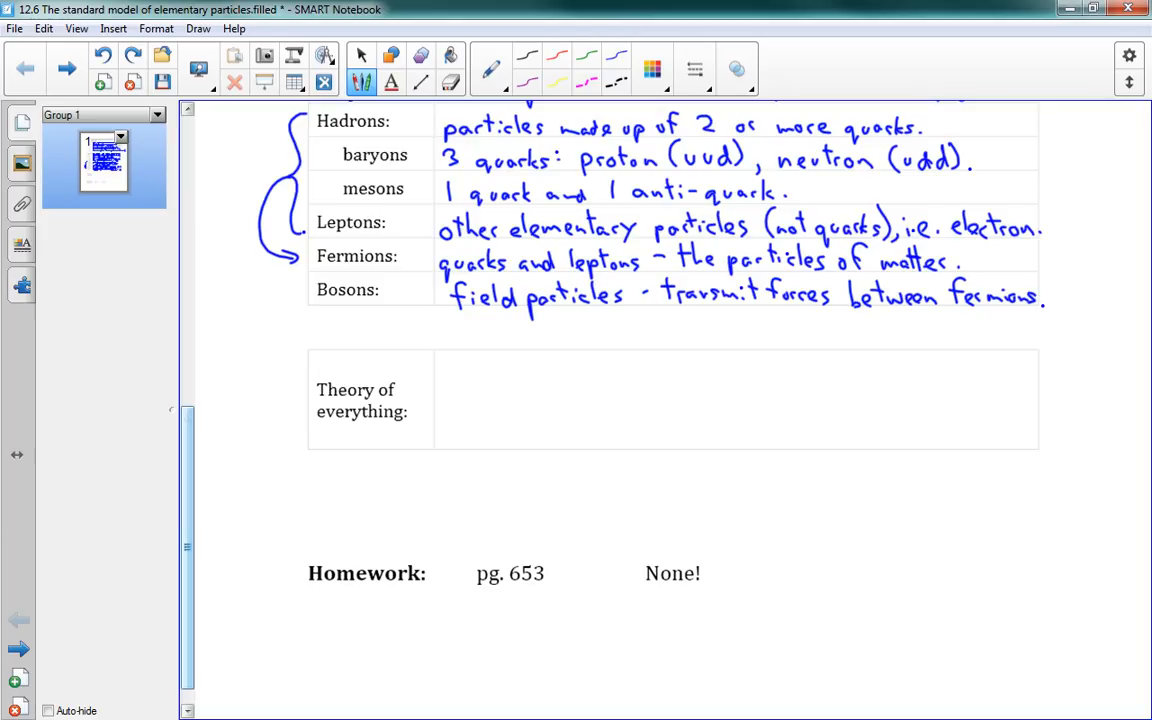
scroll(up, 3)
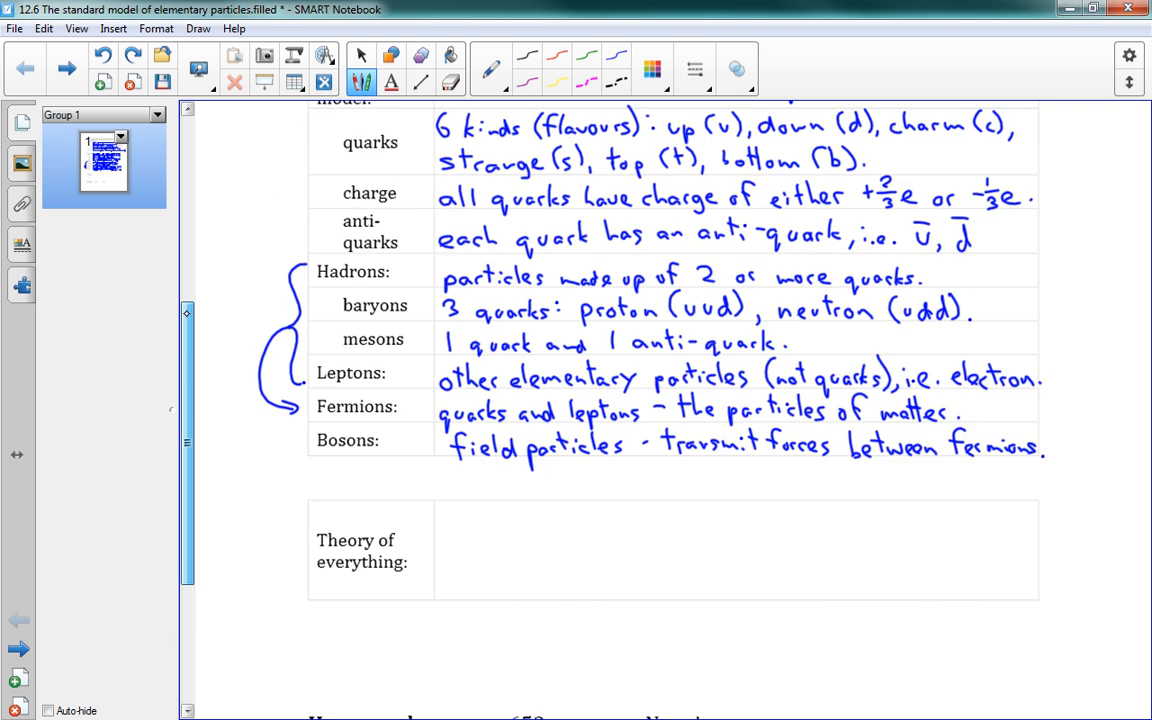
Handwrite 'a theory to combine weak, strong, electromagnetic forces with gravity into a single theory' in the Theory of everything row
scroll(down, 3)
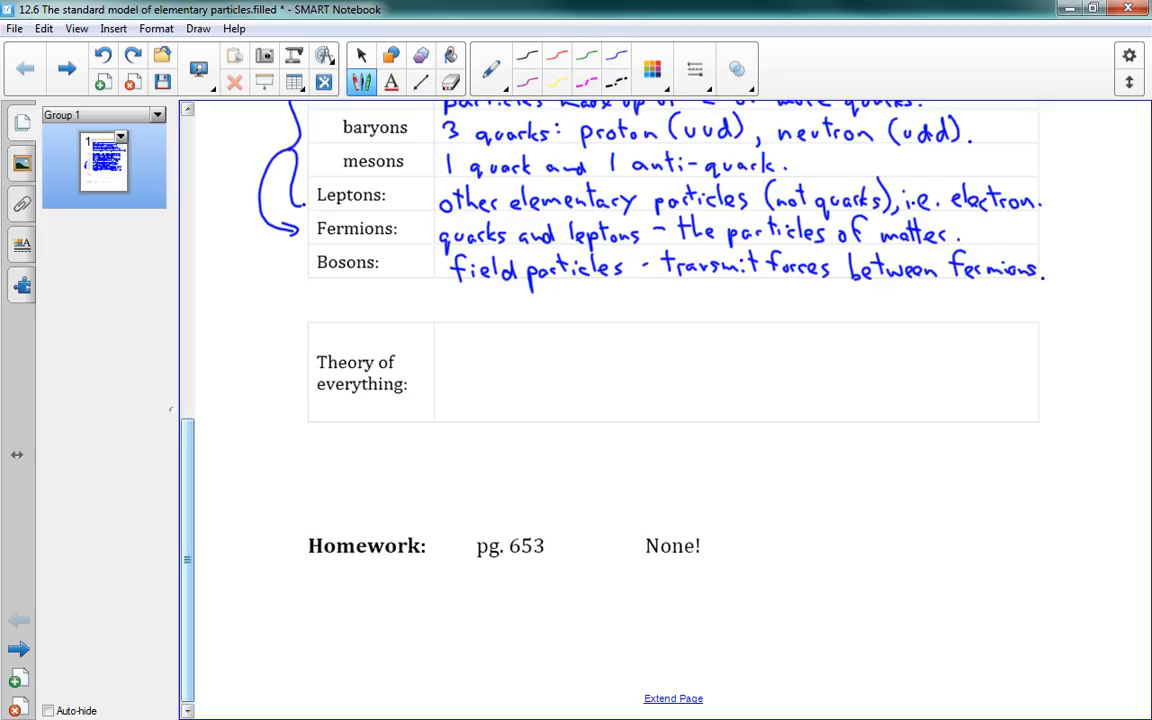
drag(440, 344, 496, 336)
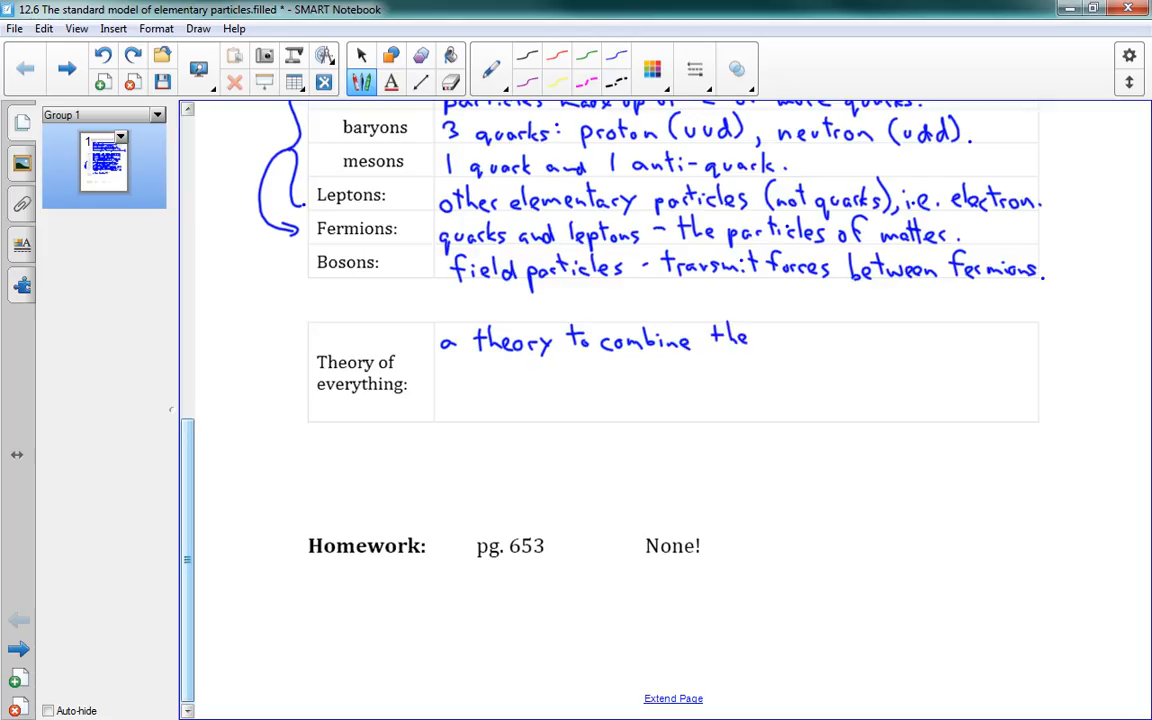
text(thee)
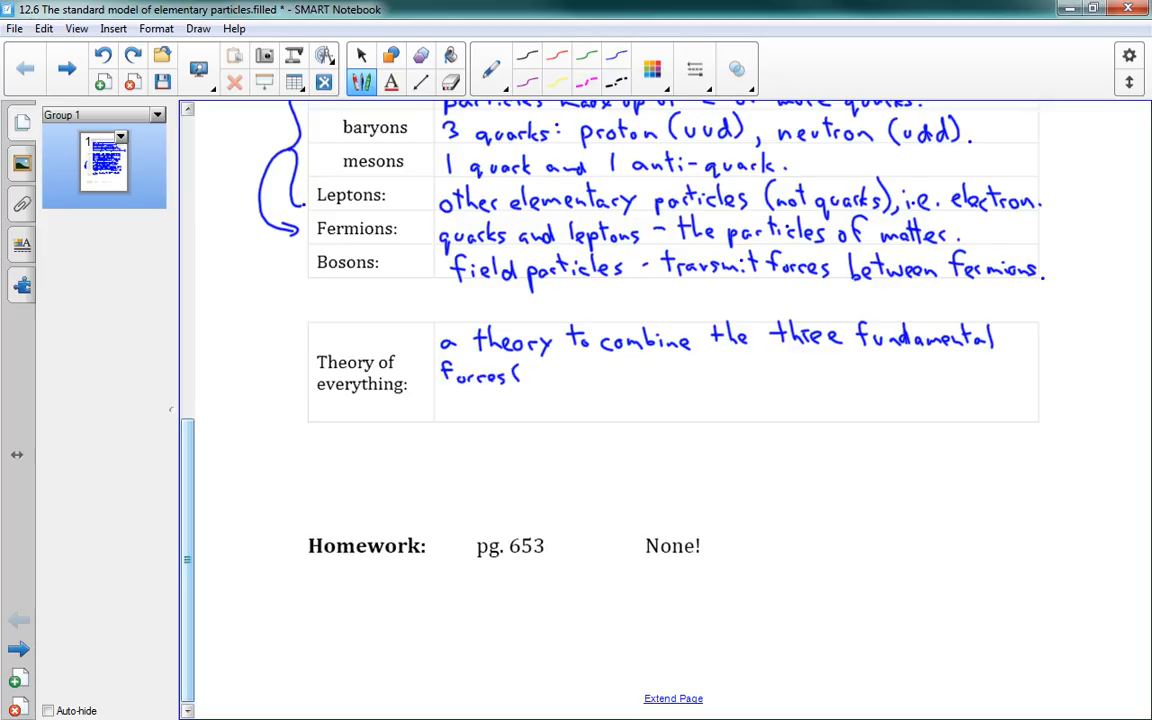
text(weal)
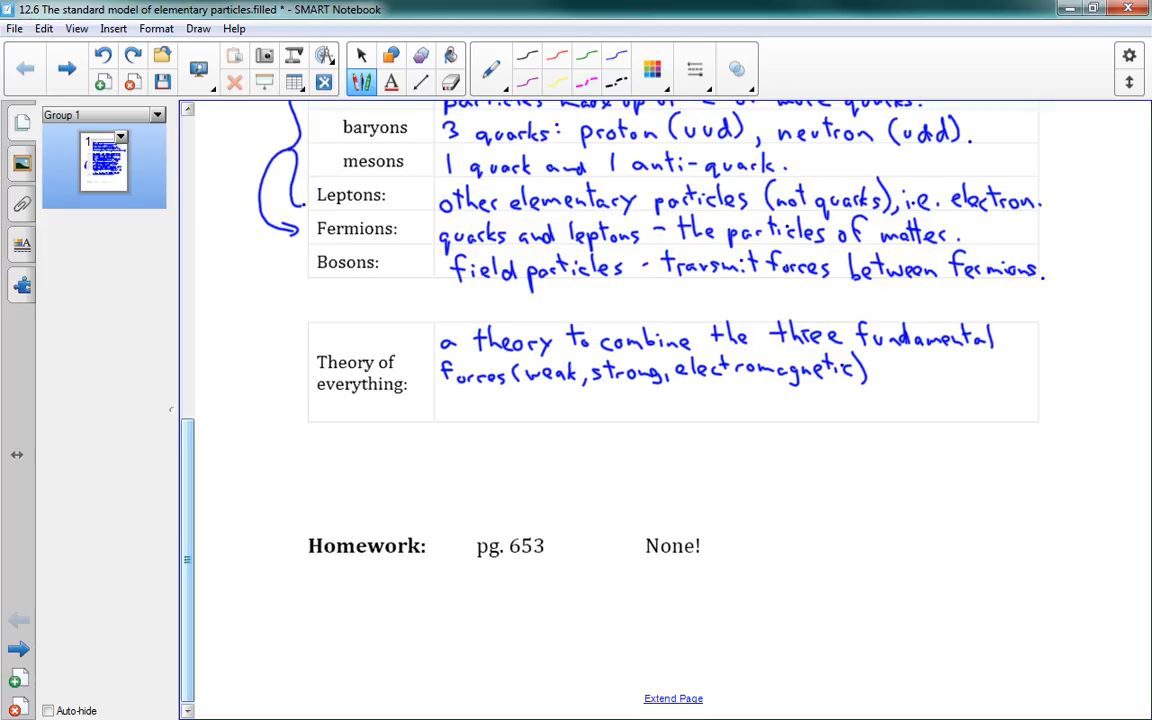
drag(884, 376, 940, 376)
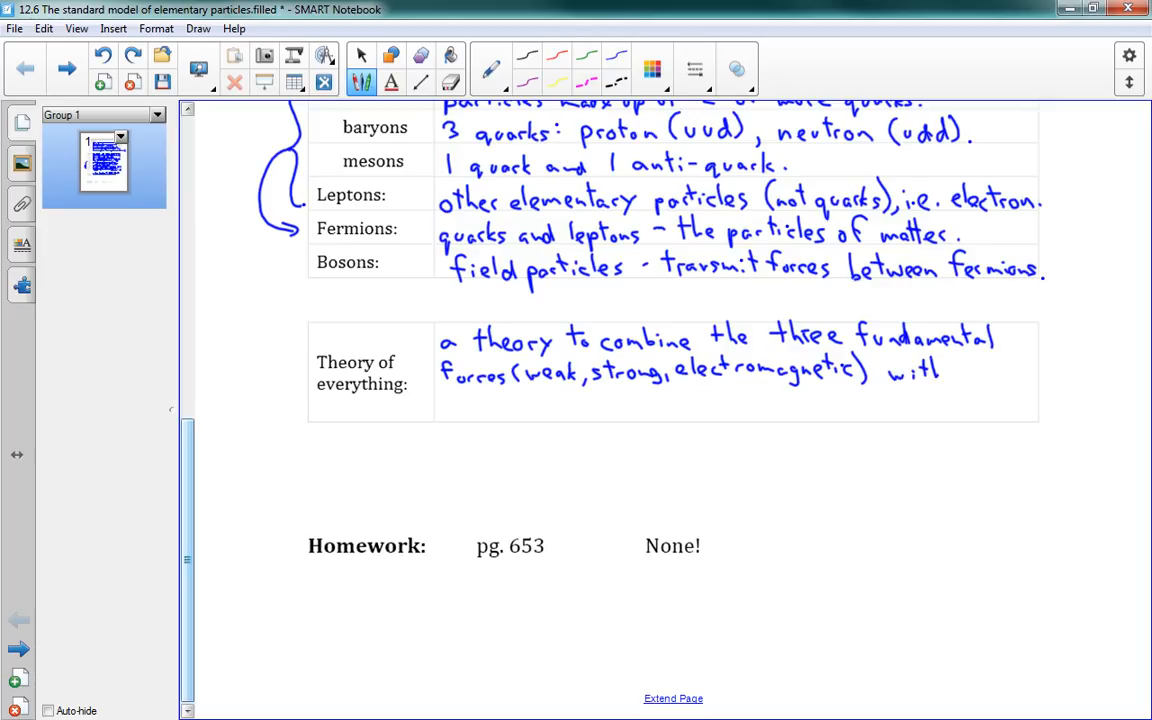
click(450, 412)
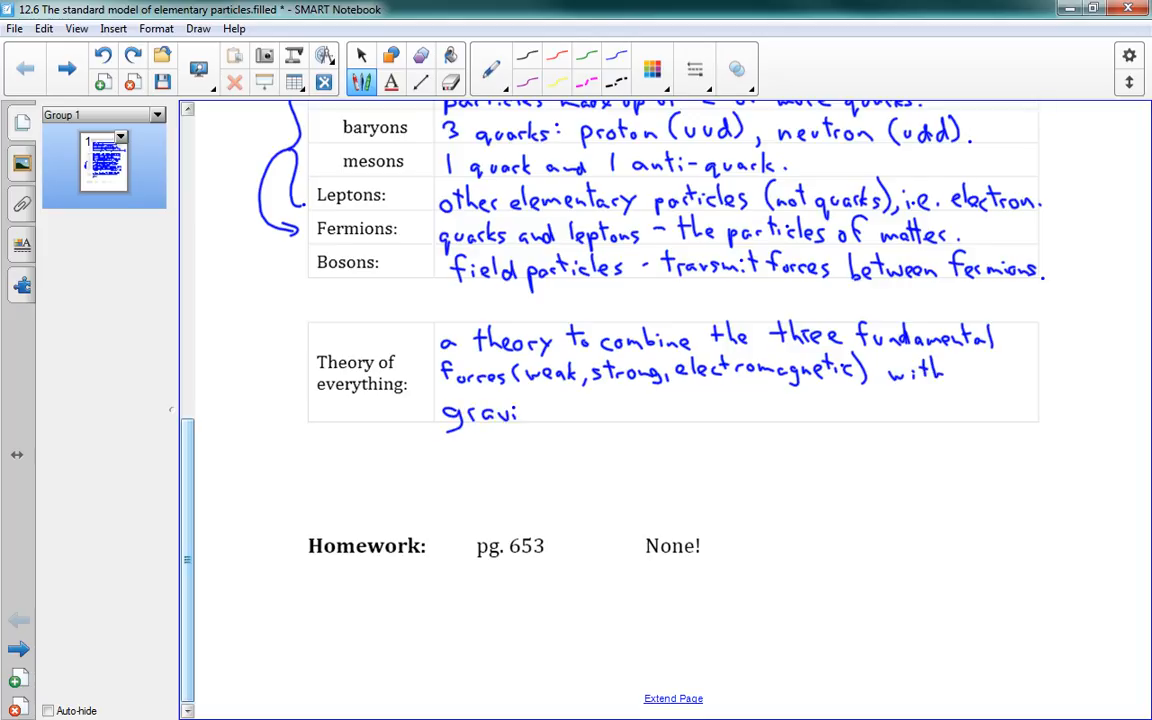
drag(518, 410, 544, 424)
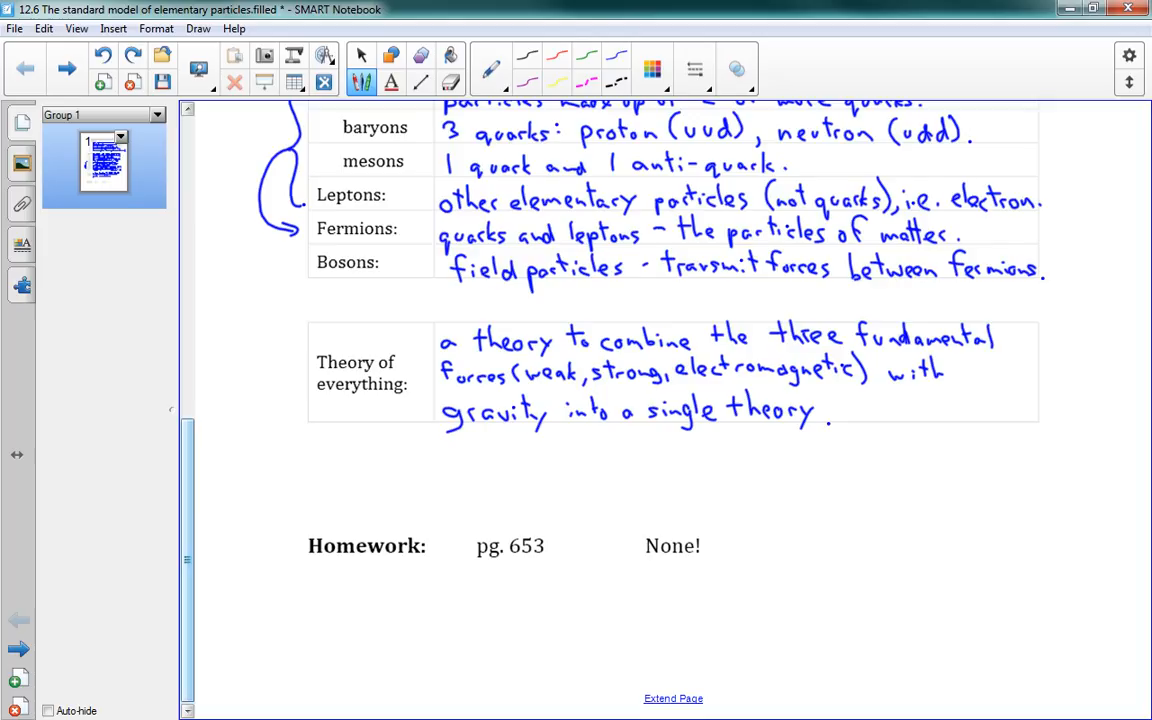
click(360, 56)
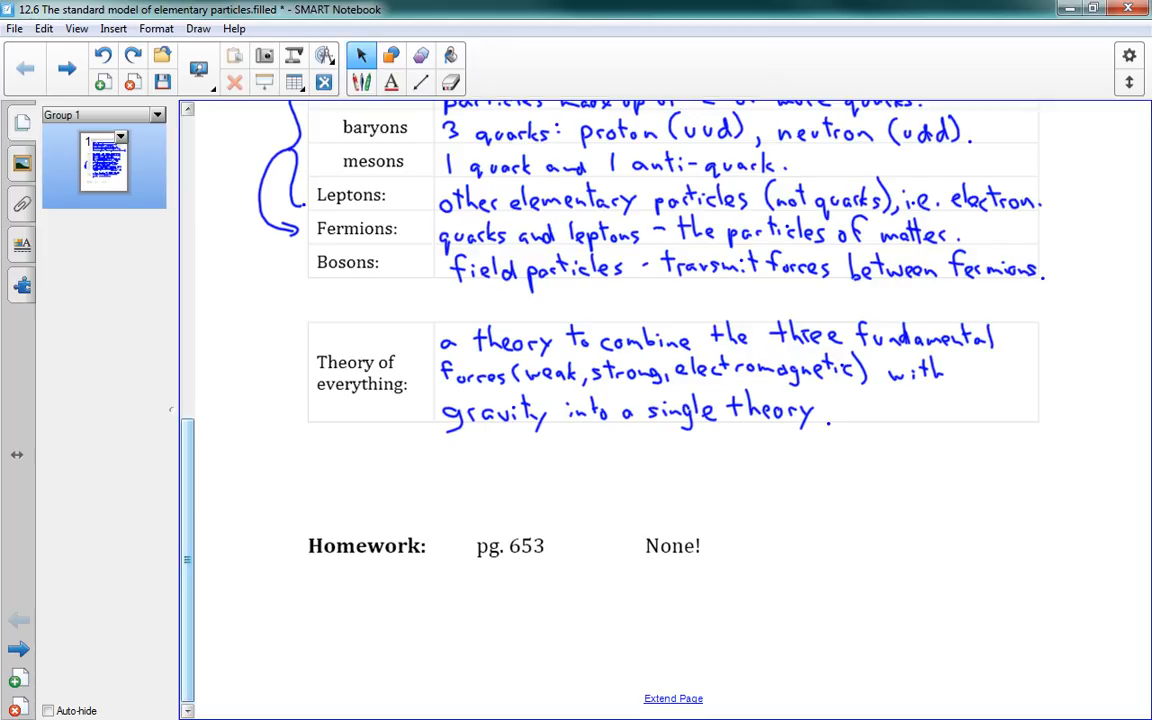